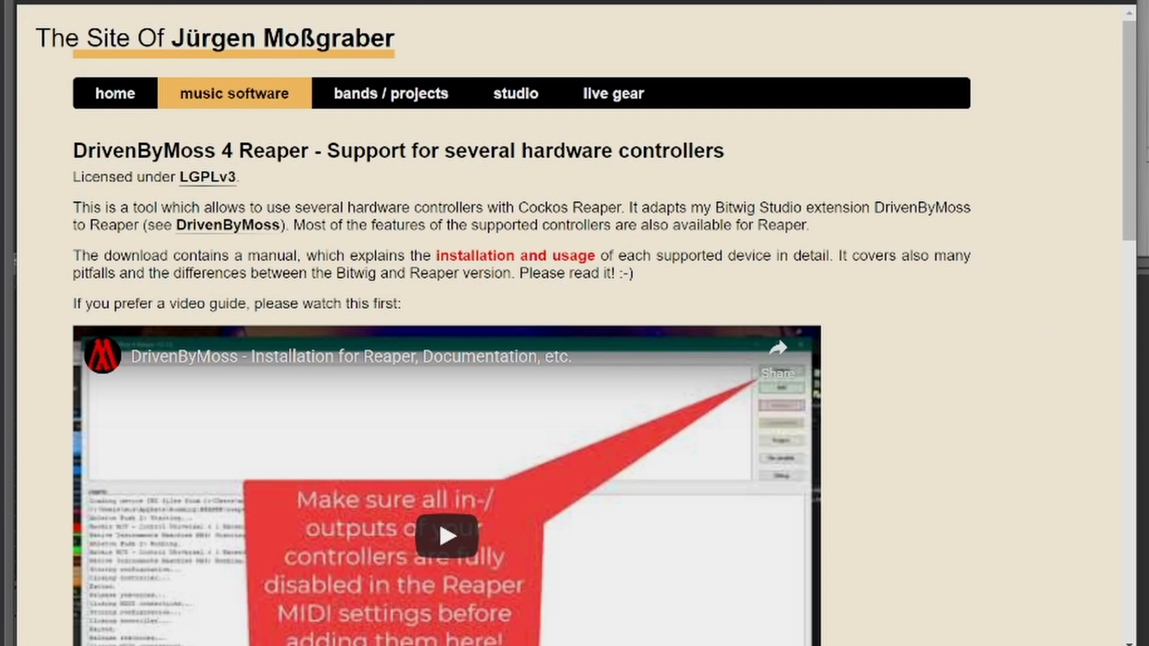
Scroll the DrivenByMoss 4 Reaper page down to the supported controllers table and downloads.
scroll(down, 3)
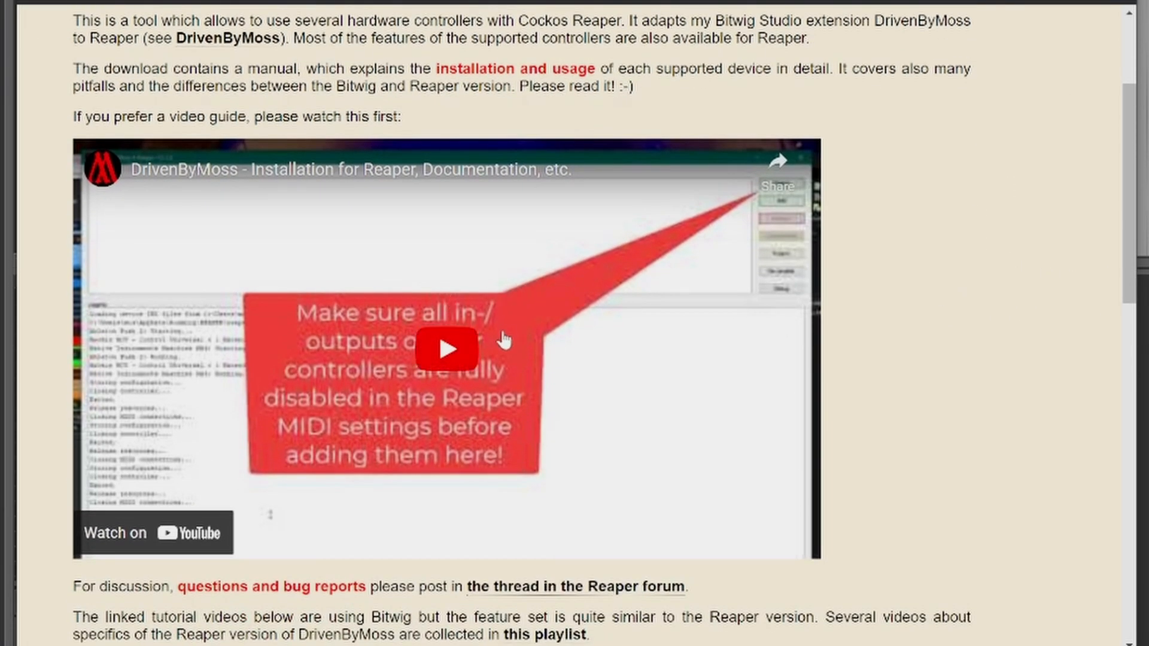
mouse_move(981, 269)
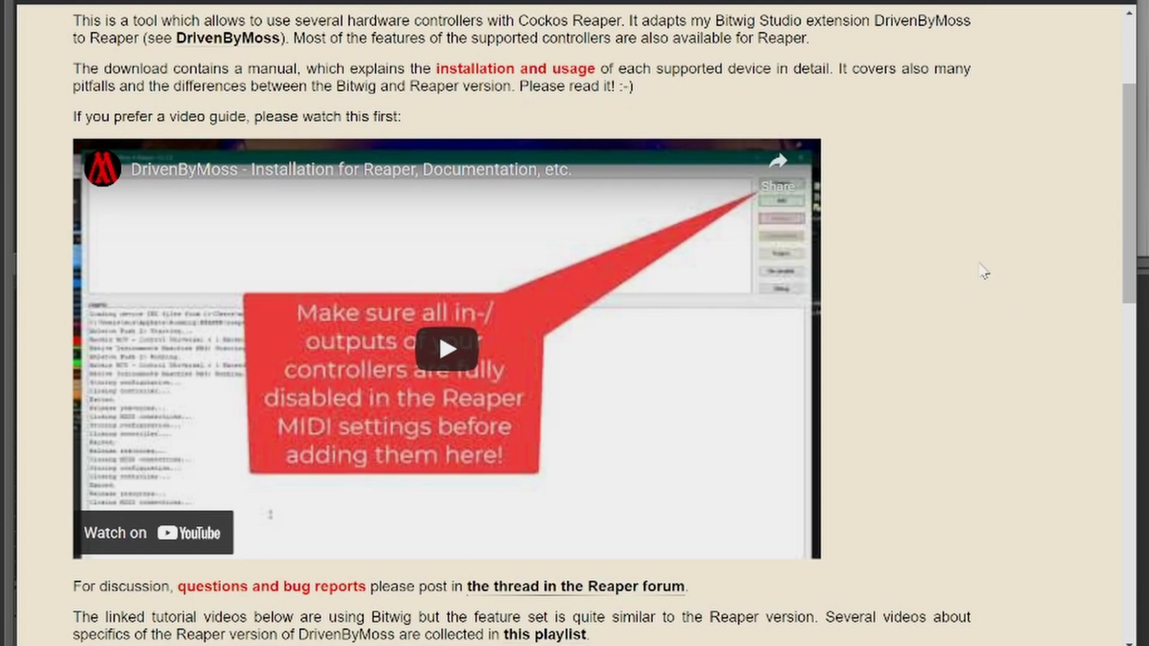
scroll(down, 3)
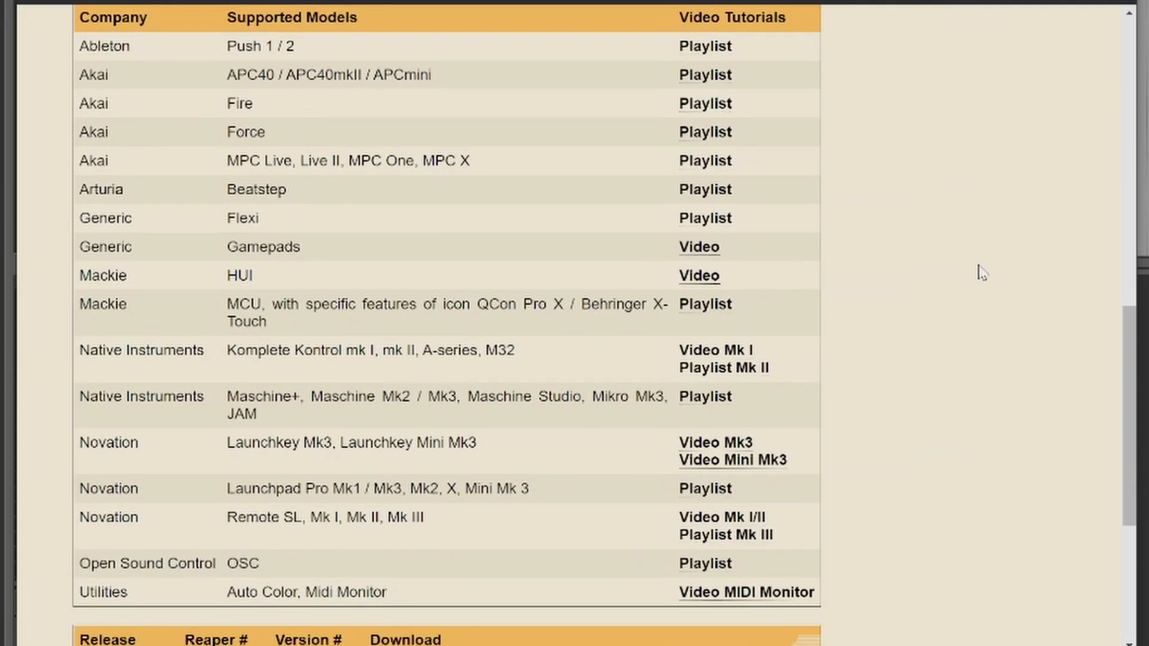
mouse_move(263, 46)
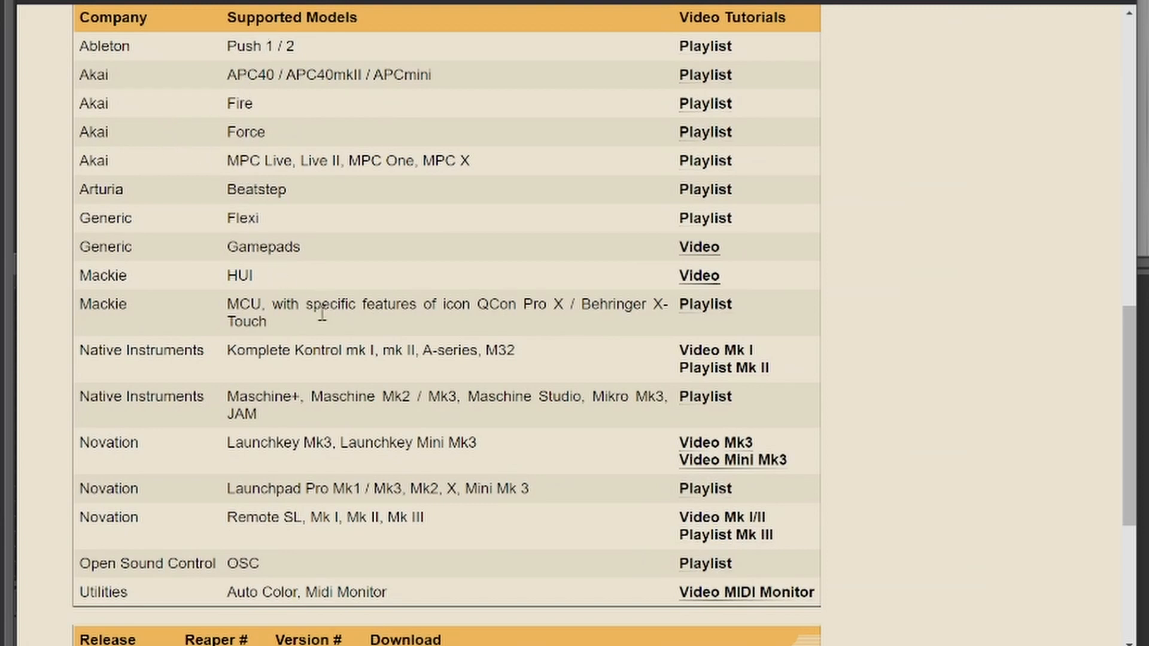
mouse_move(170, 380)
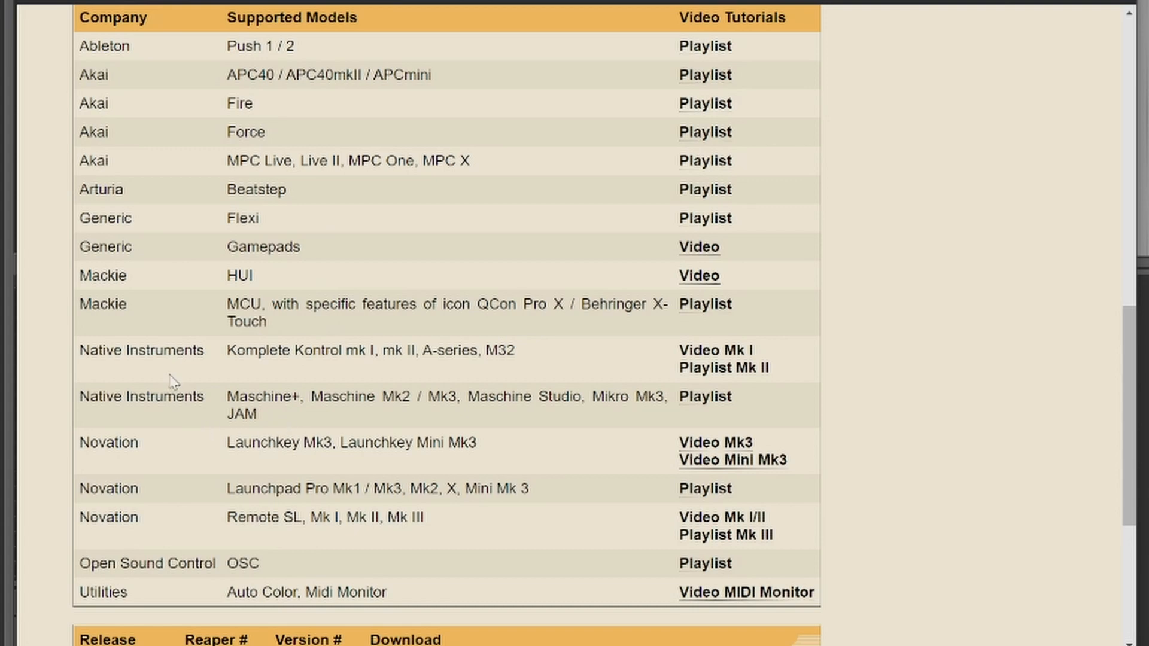
mouse_move(513, 486)
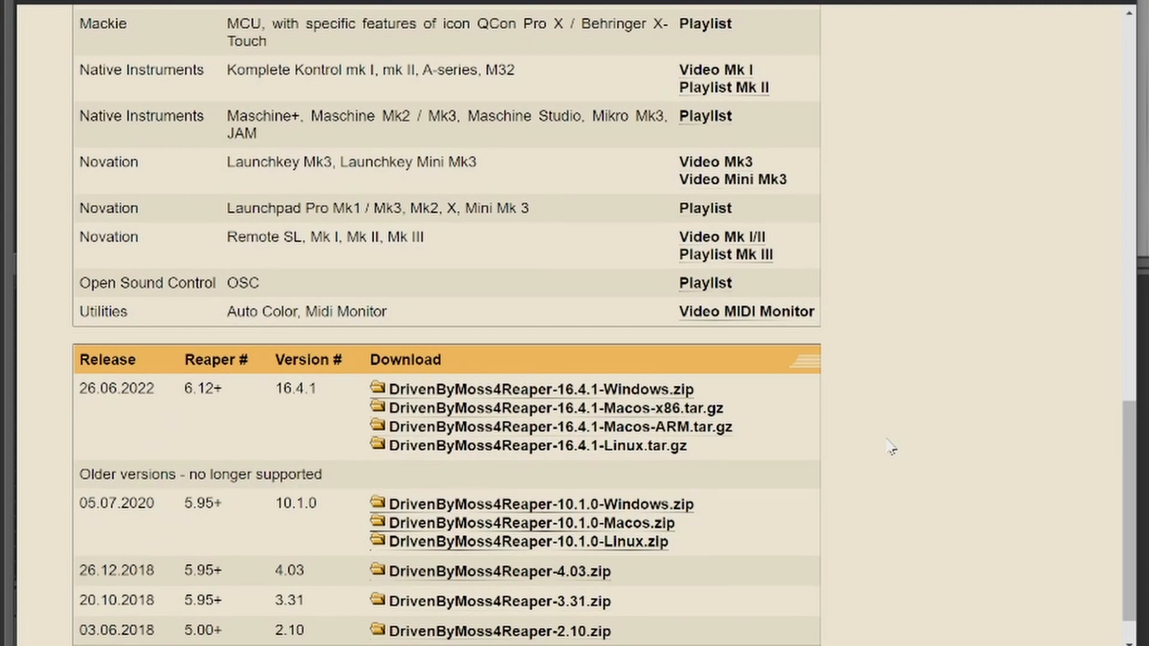
mouse_move(477, 388)
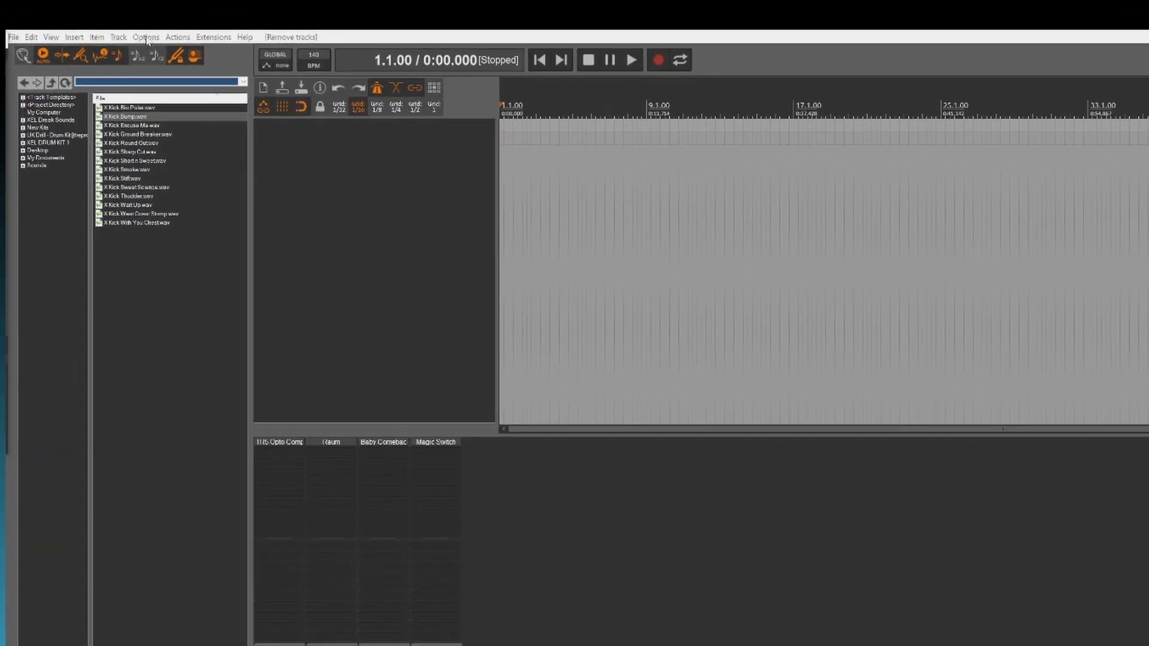
Reveal REAPER's resource folder in File Explorer via the Options menu.
click(145, 37)
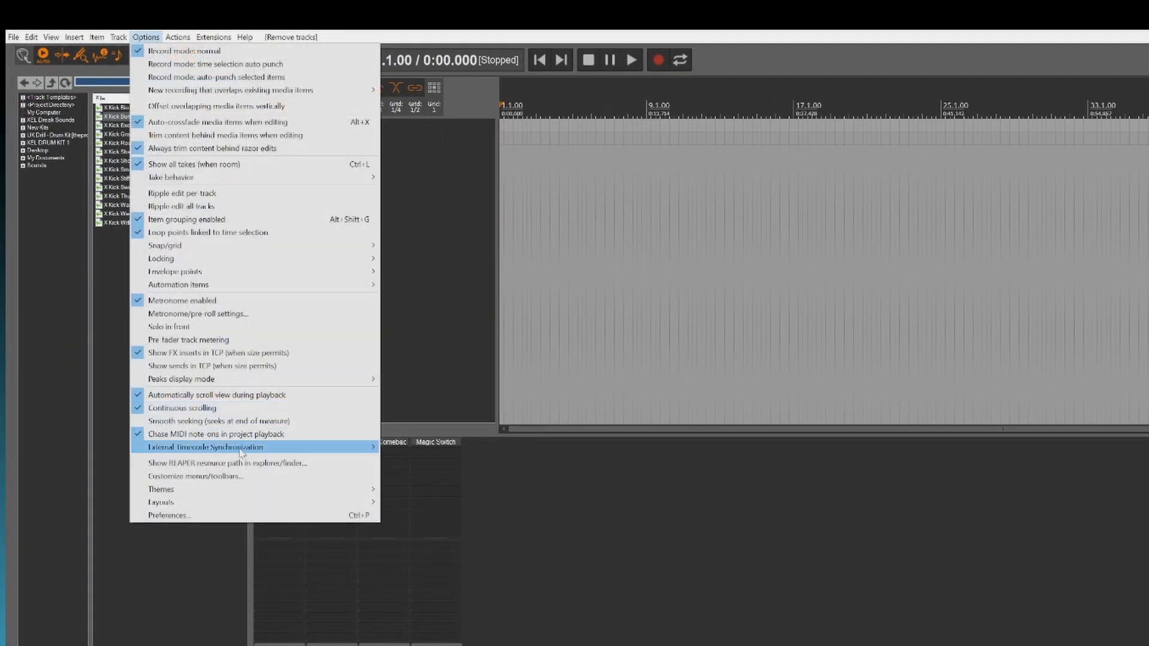
mouse_move(222, 463)
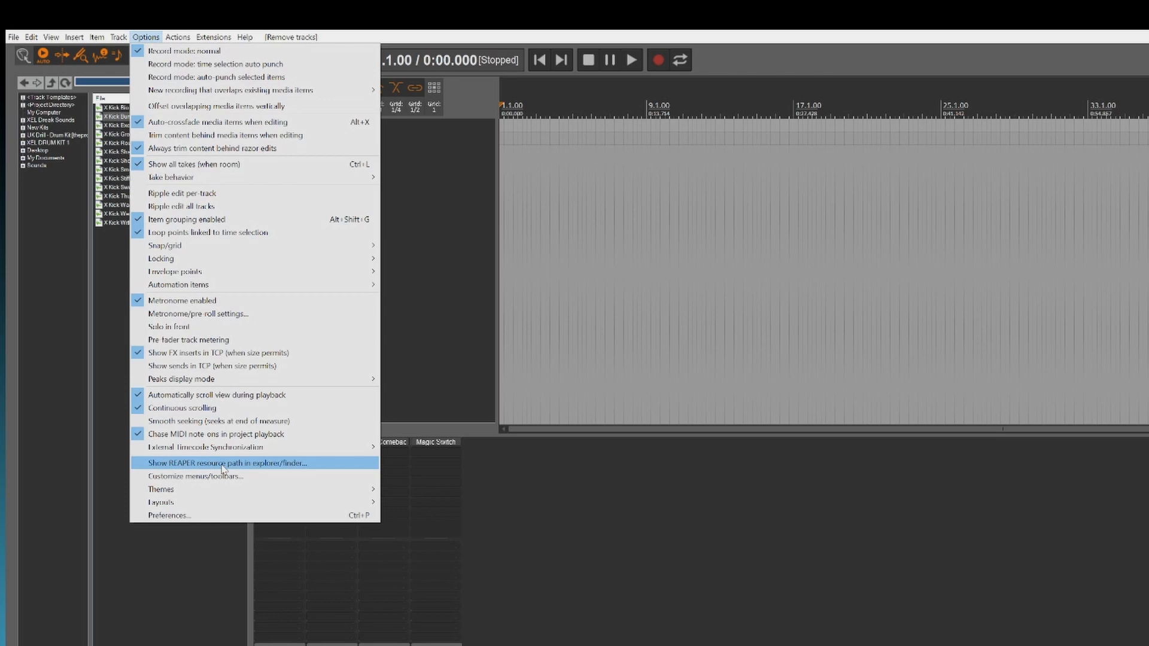
mouse_move(232, 471)
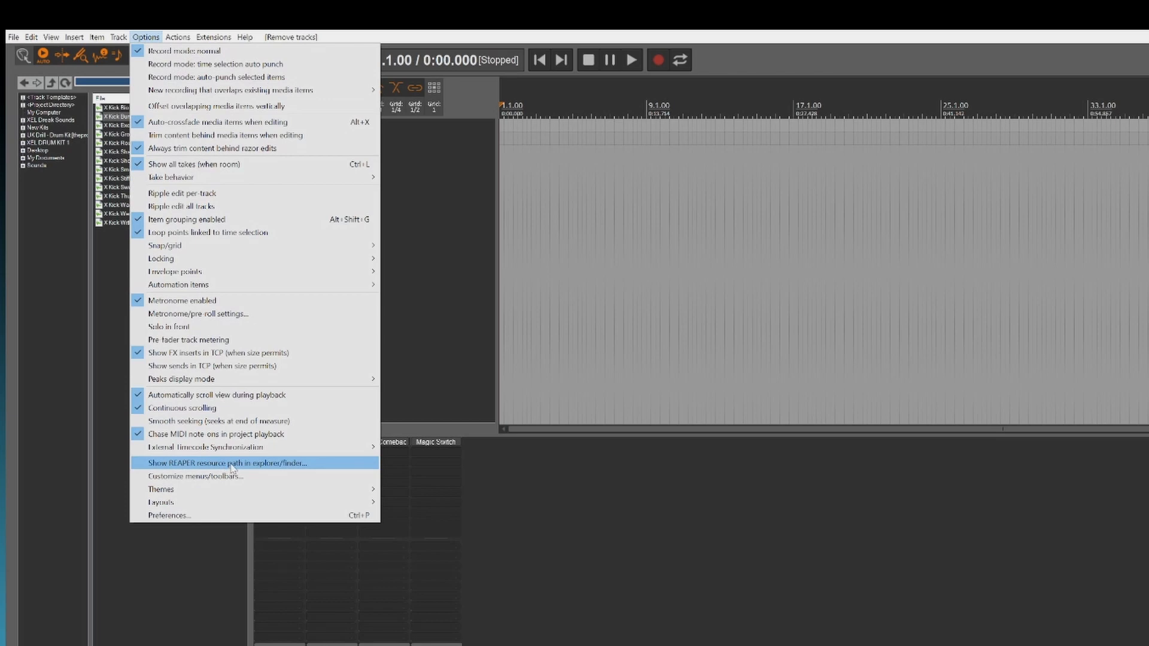
click(228, 462)
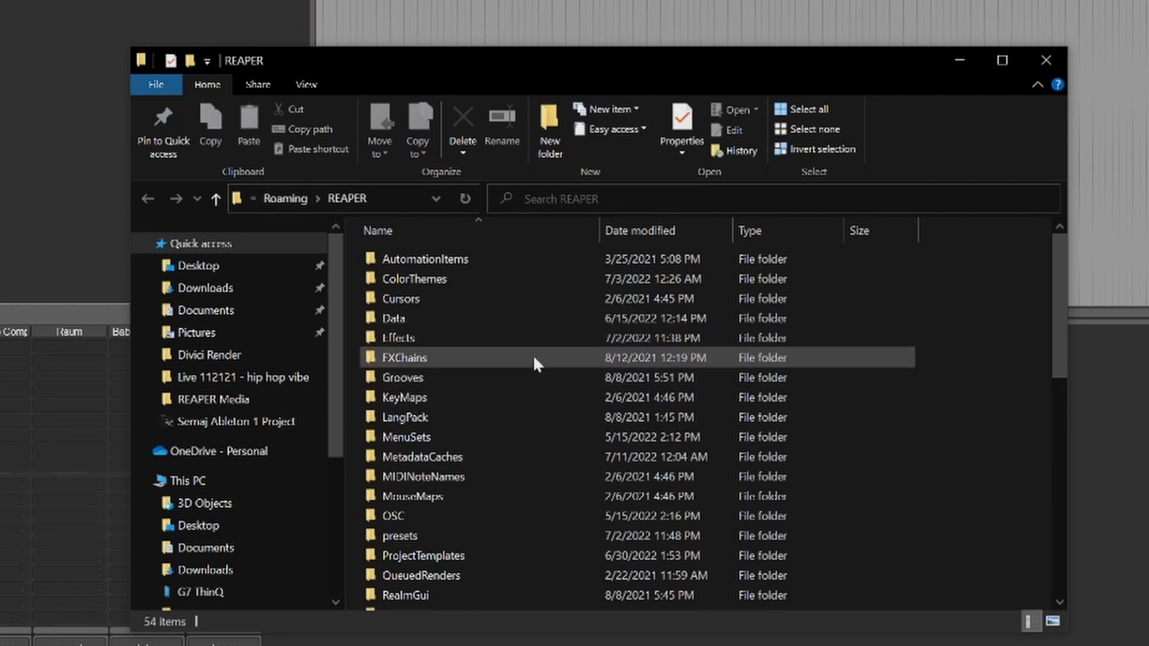
Enter the UserPlugins folder and select reaper_drivenbymoss.dll to check it.
scroll(down, 3)
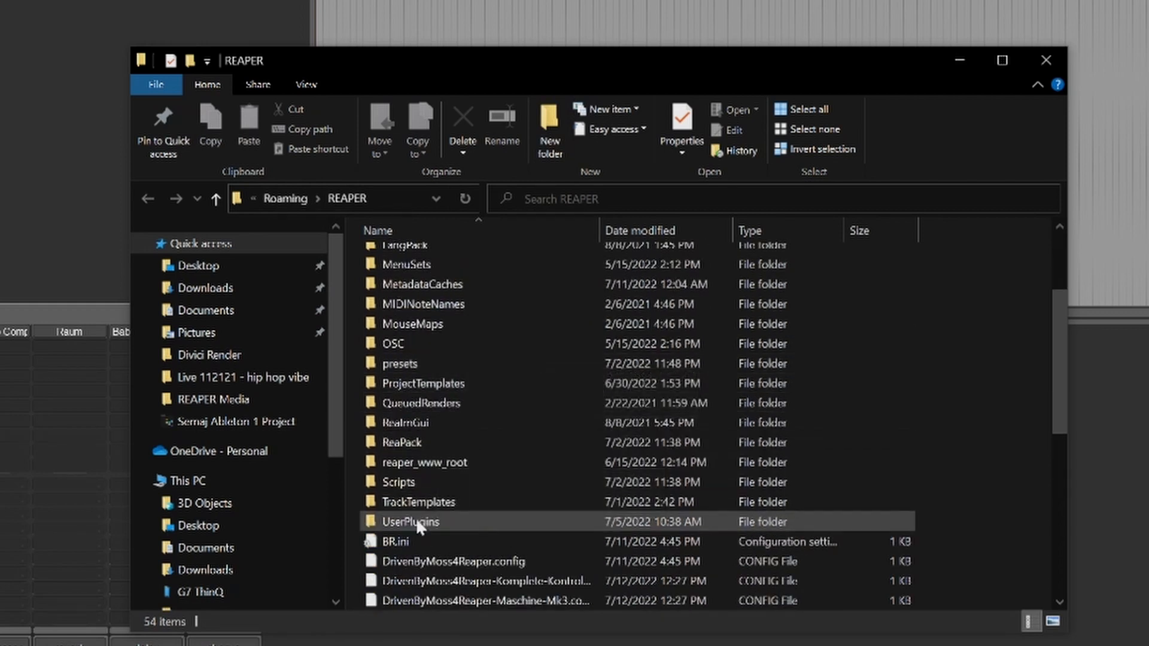
double_click(412, 520)
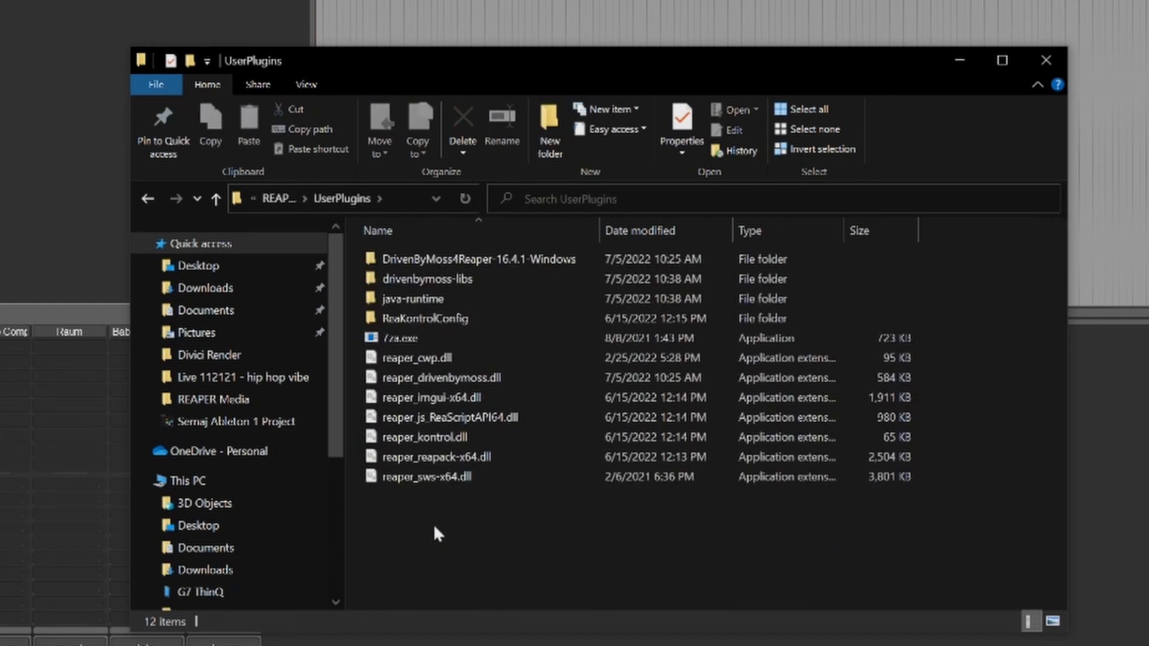
mouse_move(433, 531)
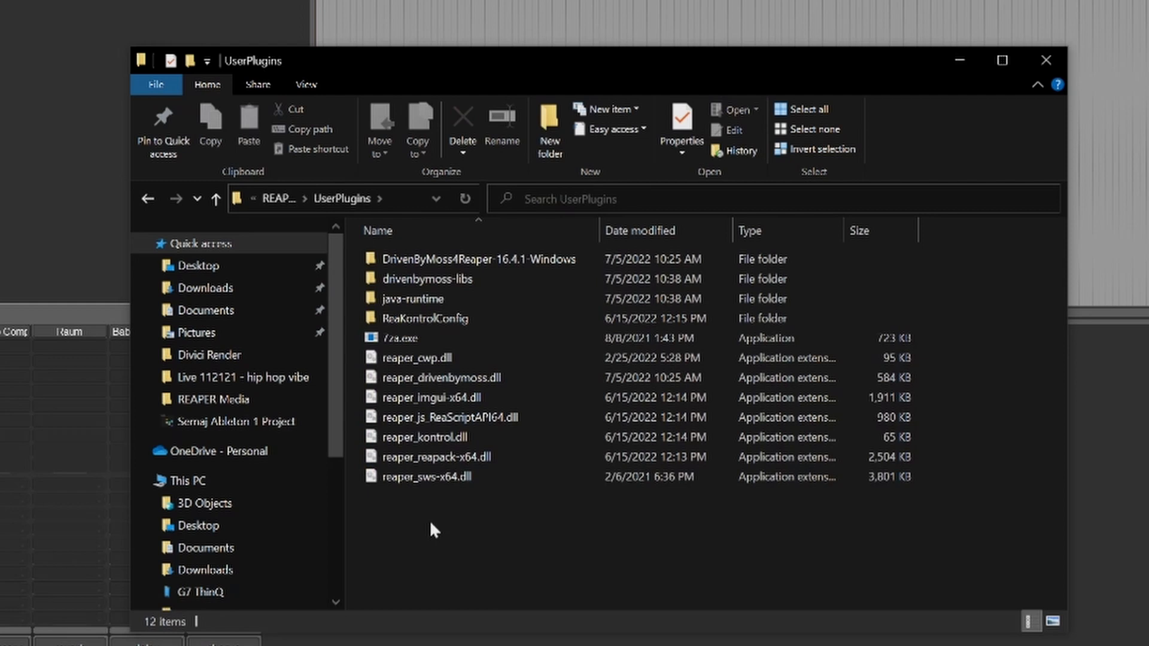
click(443, 377)
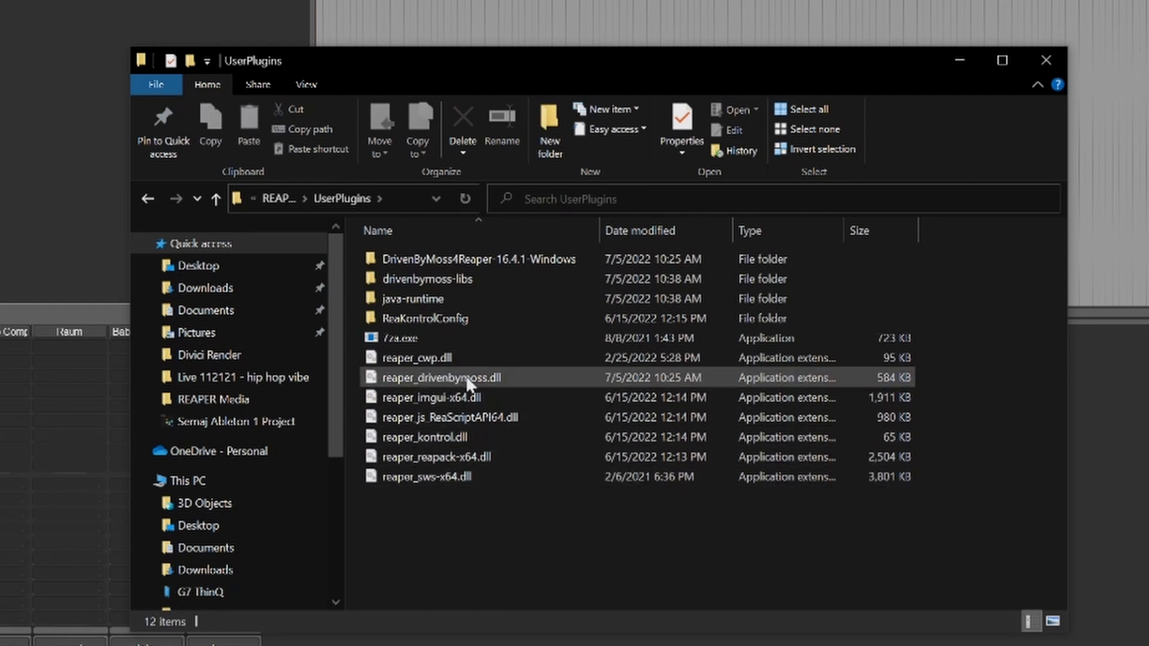
mouse_move(497, 386)
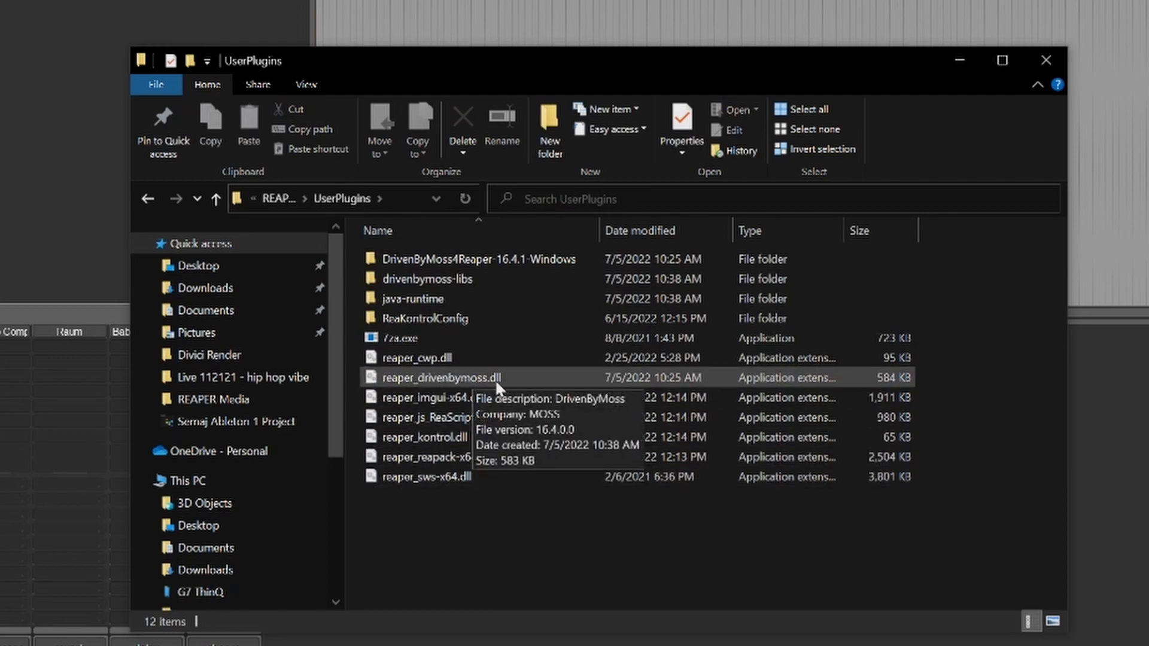
mouse_move(411, 298)
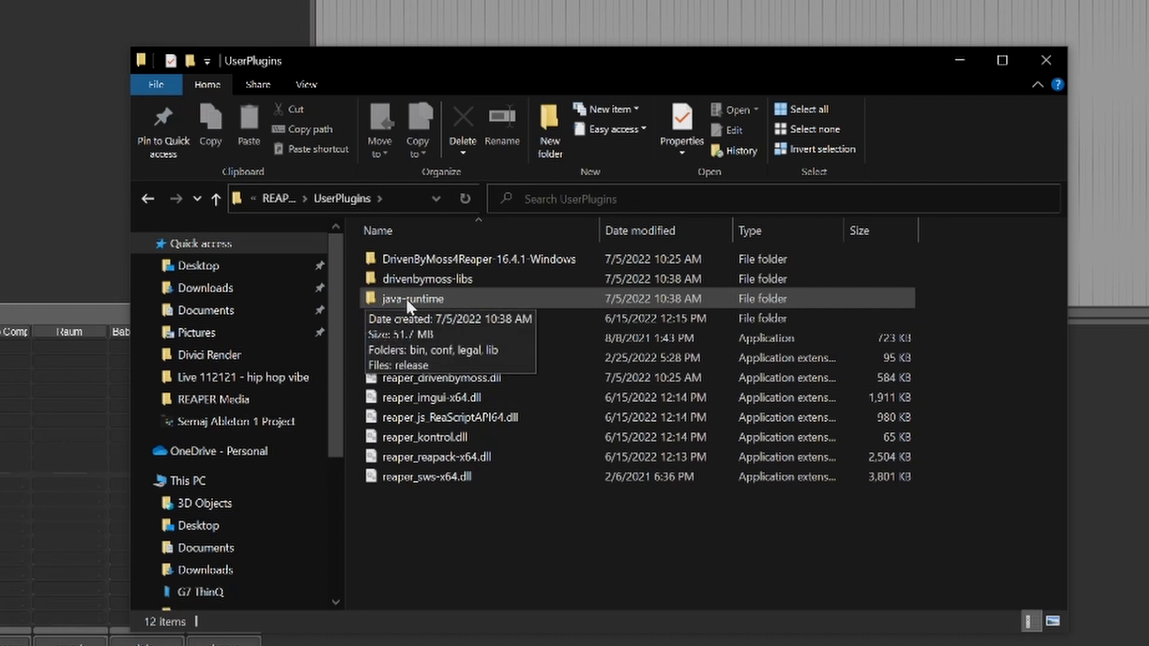
mouse_move(411, 296)
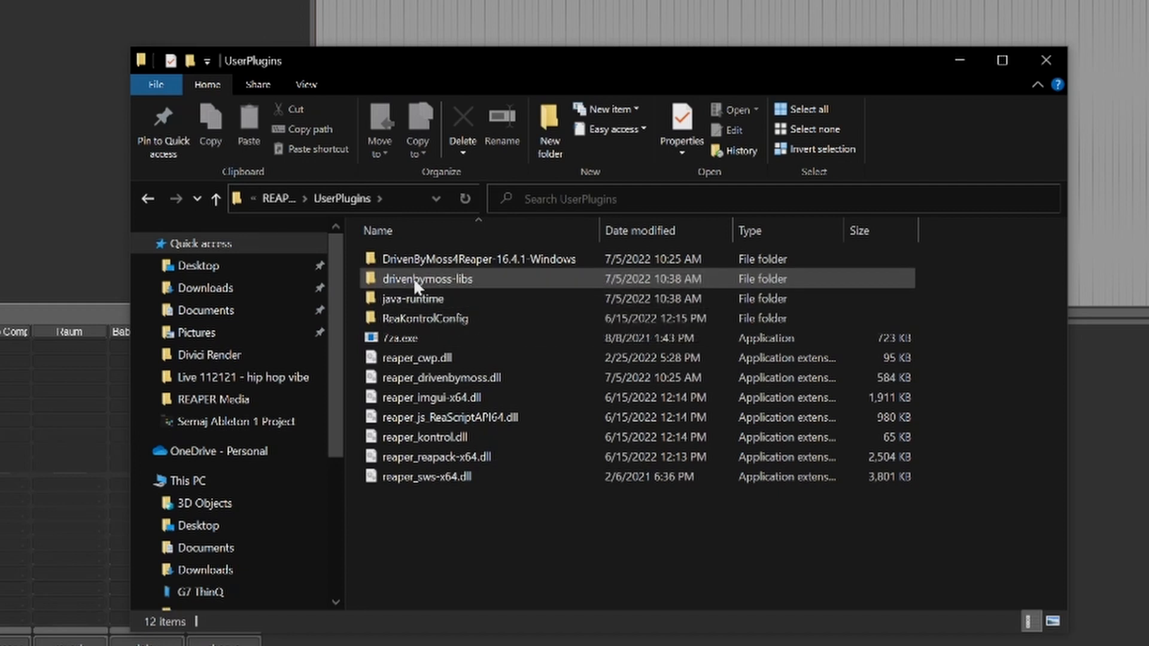
Browse the DrivenByMoss4Reaper-16.4.1-Windows folder and its resources, then return to UserPlugins.
double_click(481, 258)
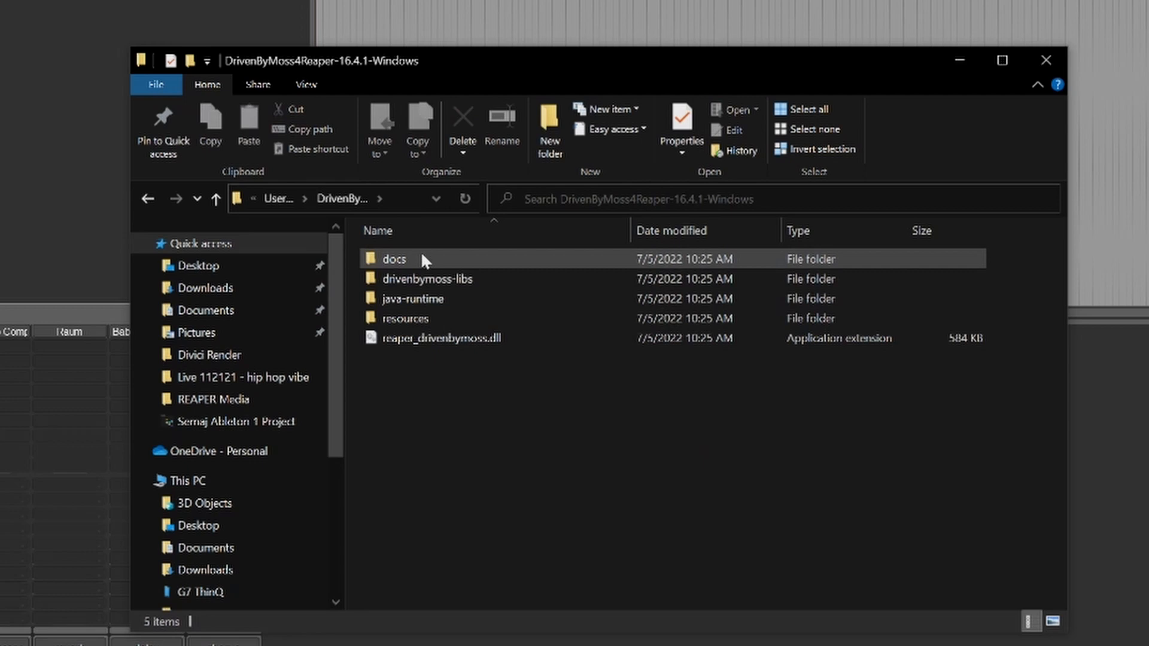
mouse_move(417, 279)
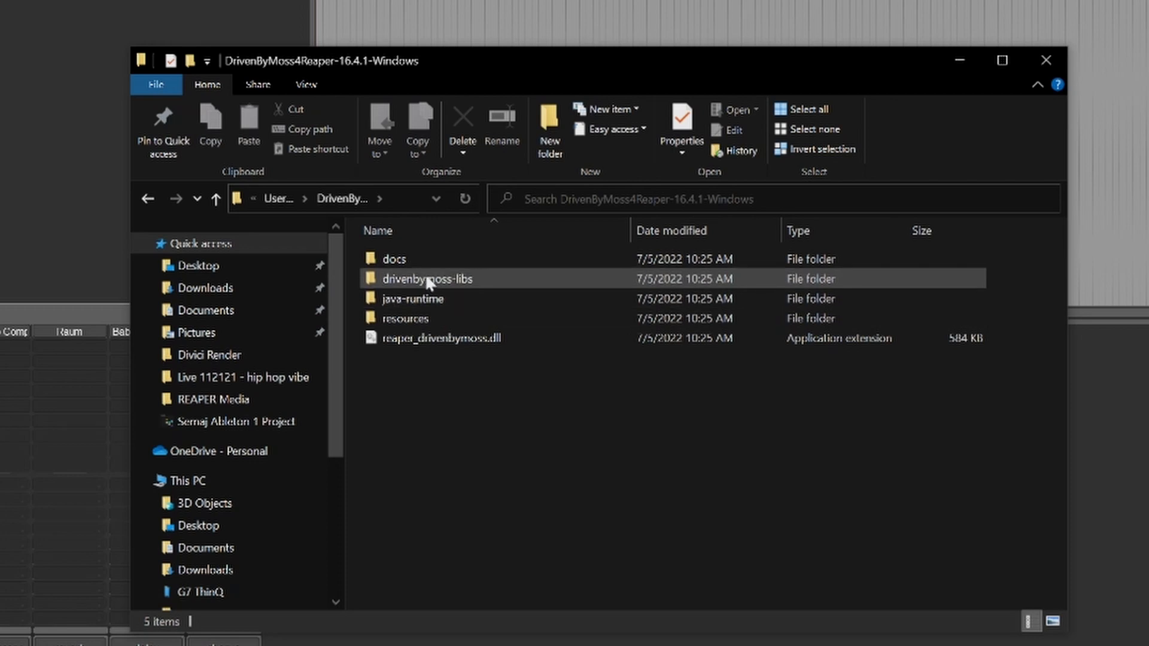
mouse_move(414, 298)
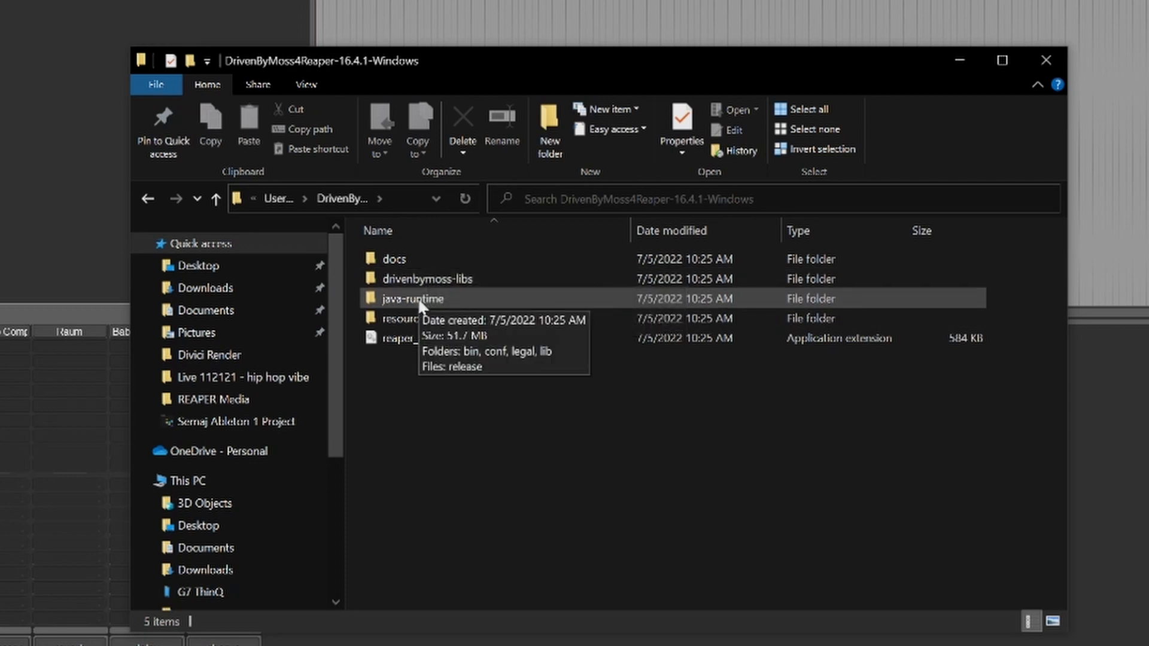
mouse_move(446, 337)
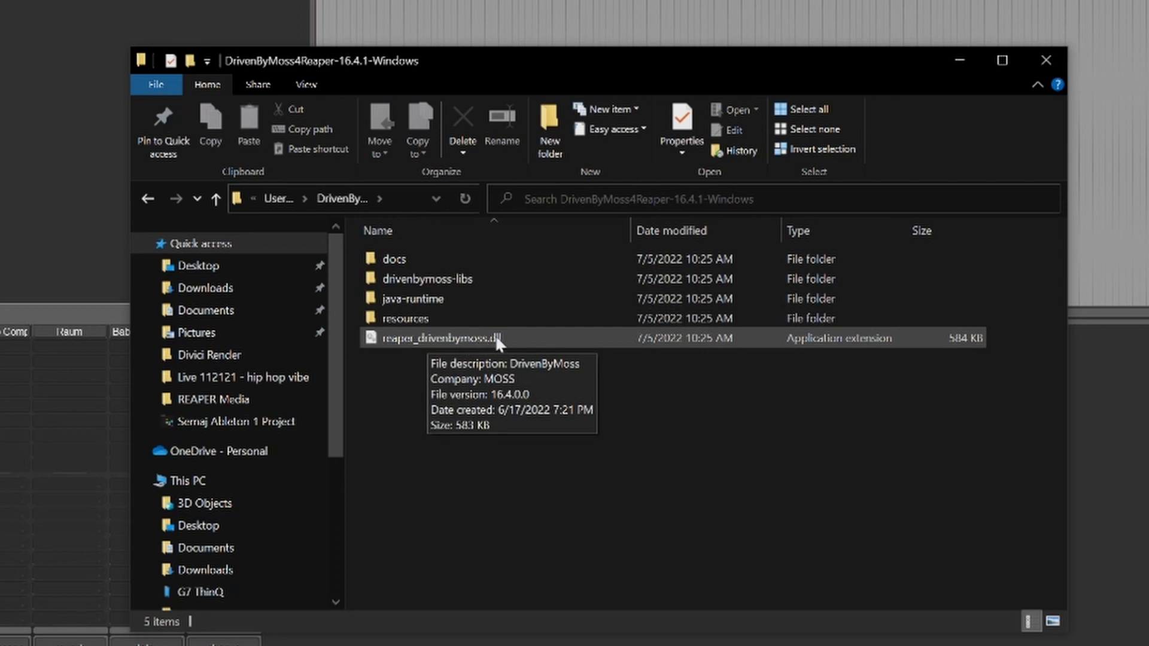
double_click(405, 319)
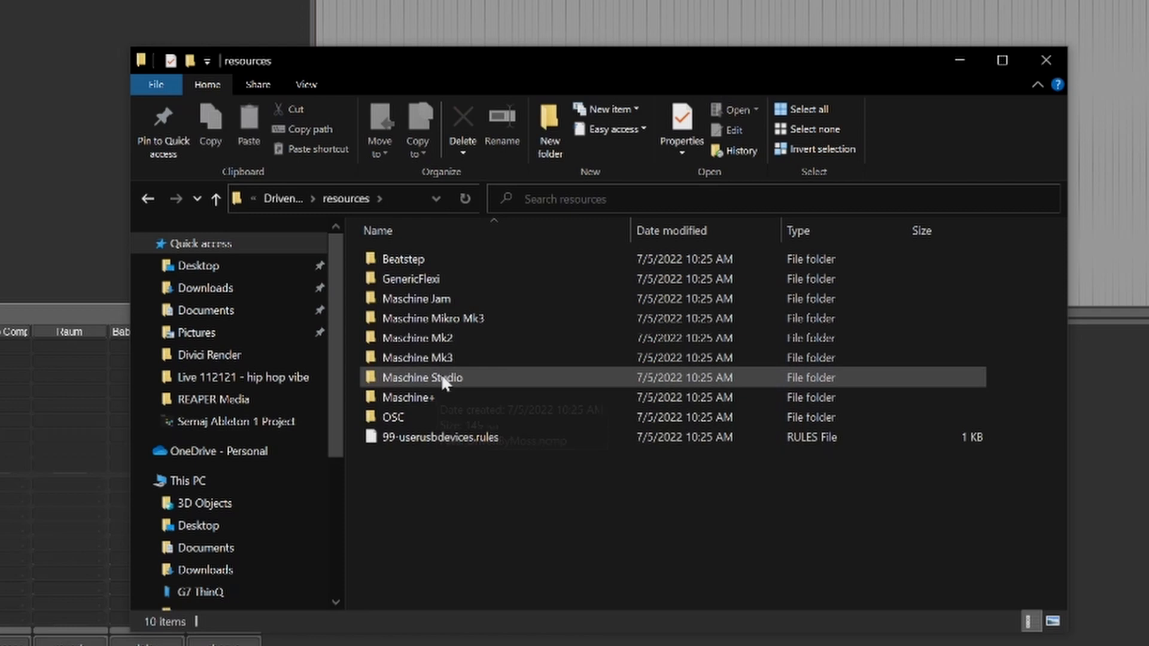
mouse_move(473, 279)
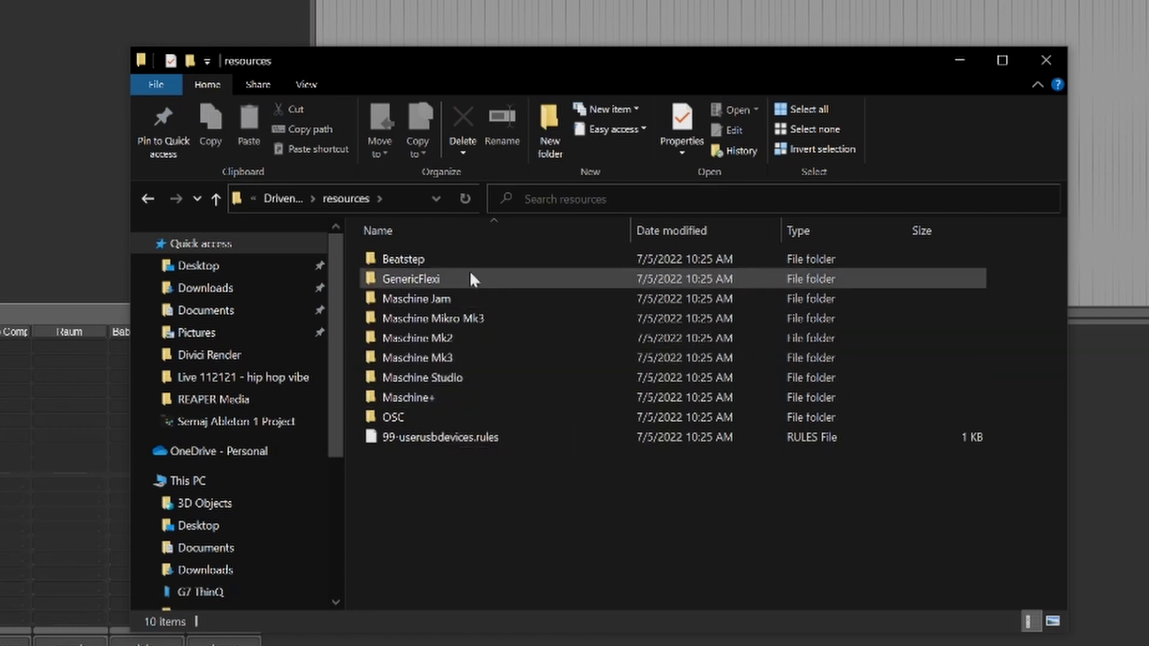
mouse_move(216, 199)
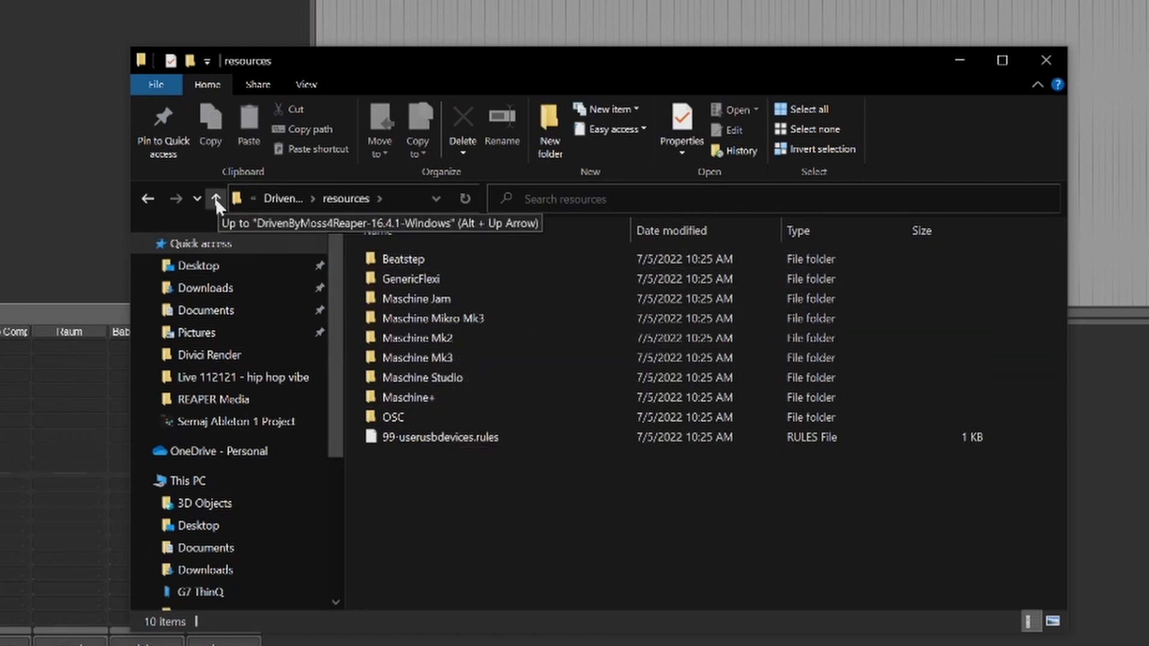
click(217, 198)
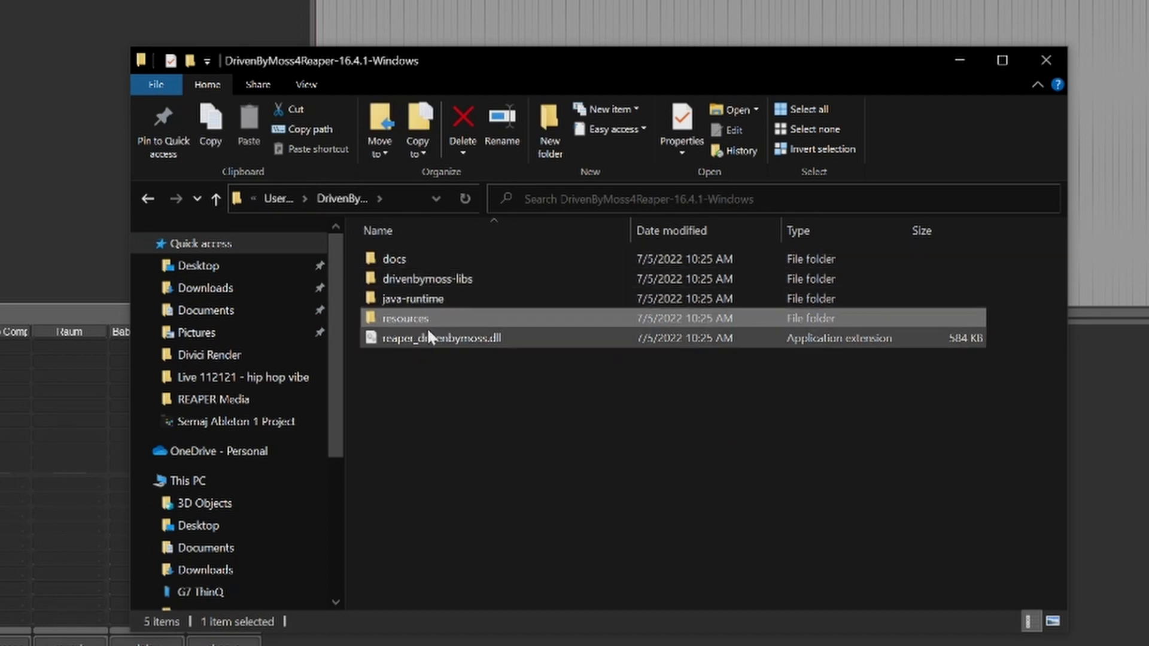
click(215, 198)
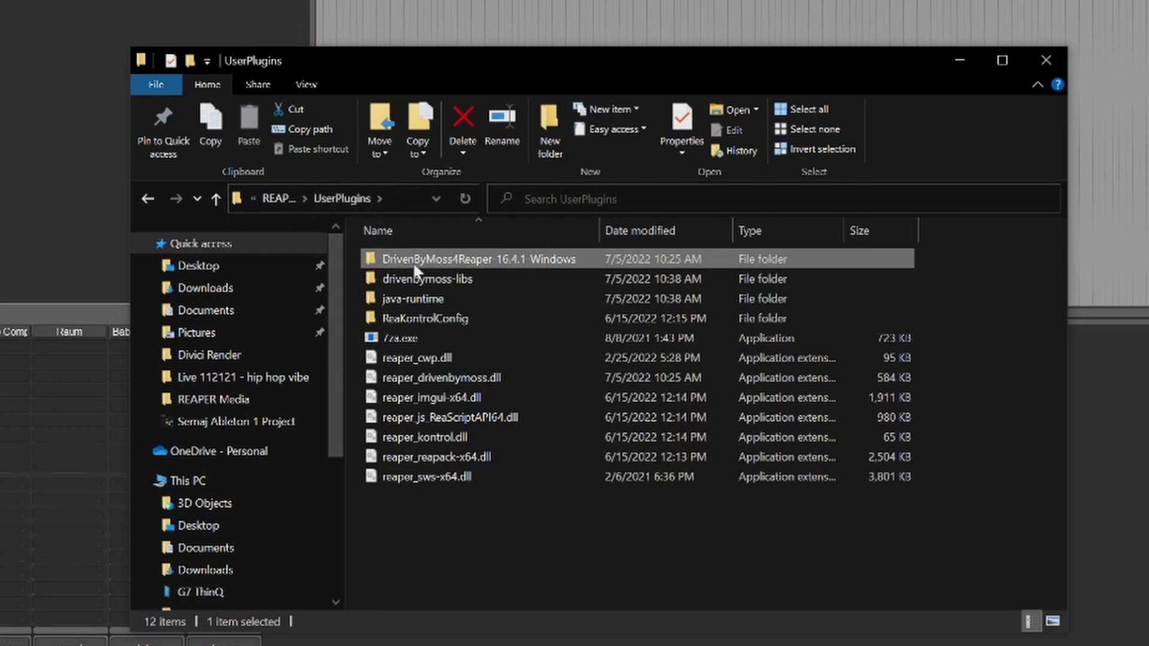
mouse_move(626, 548)
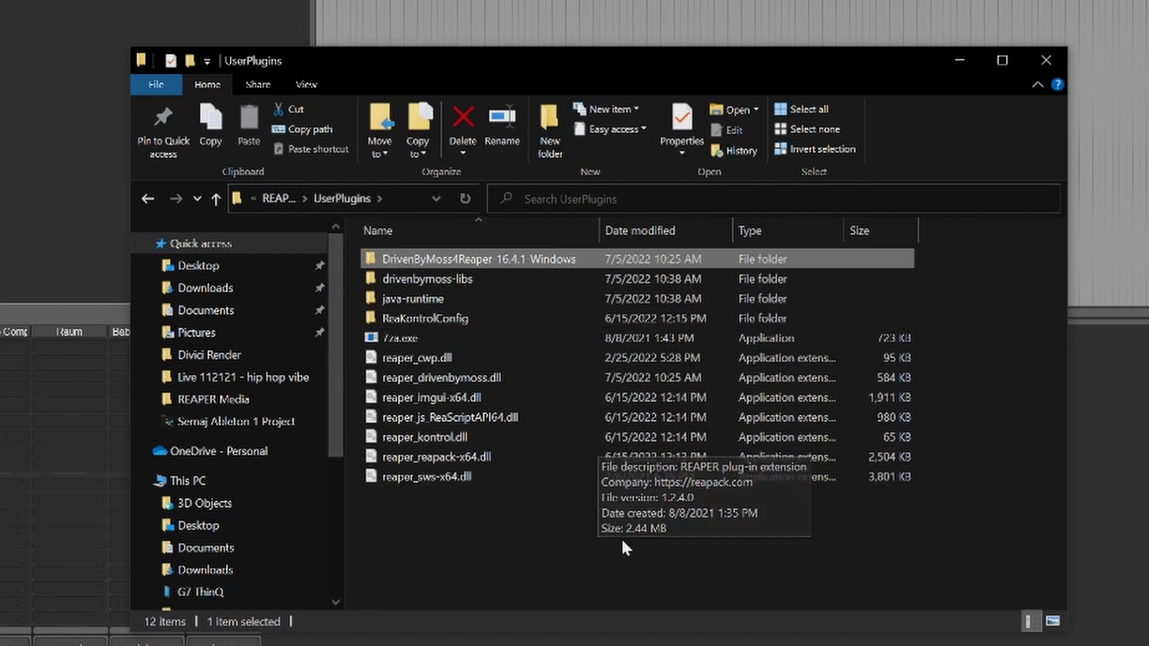
mouse_move(1046, 60)
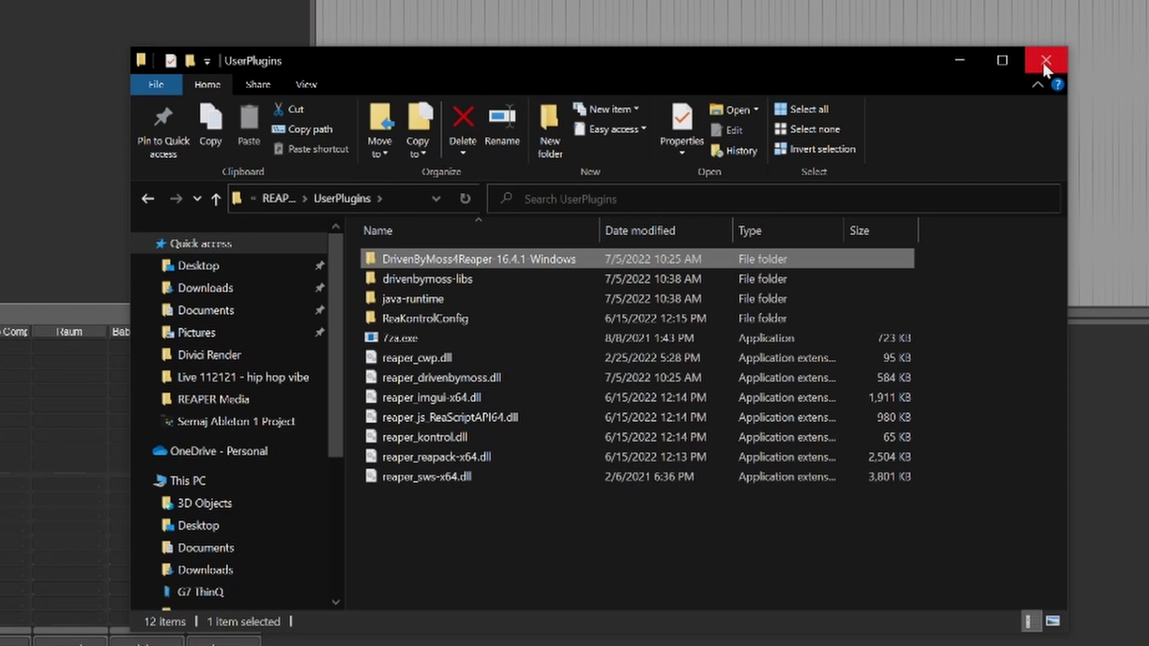
mouse_move(1046, 60)
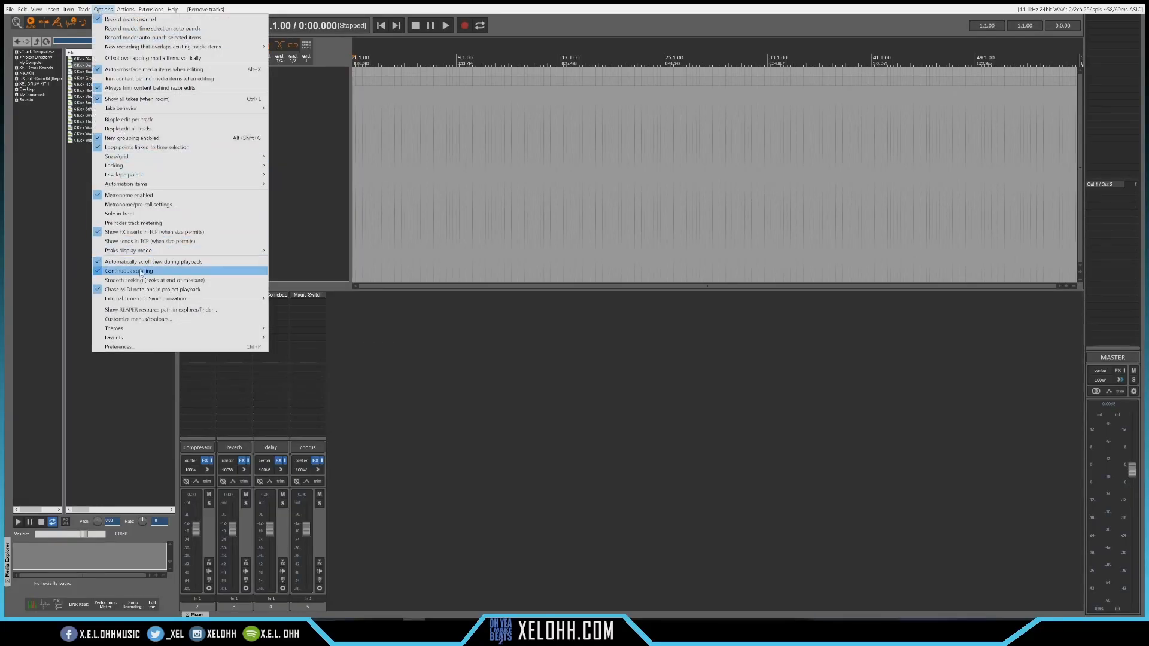
Bring up REAPER's Preferences on the Control/OSC/web page.
click(120, 347)
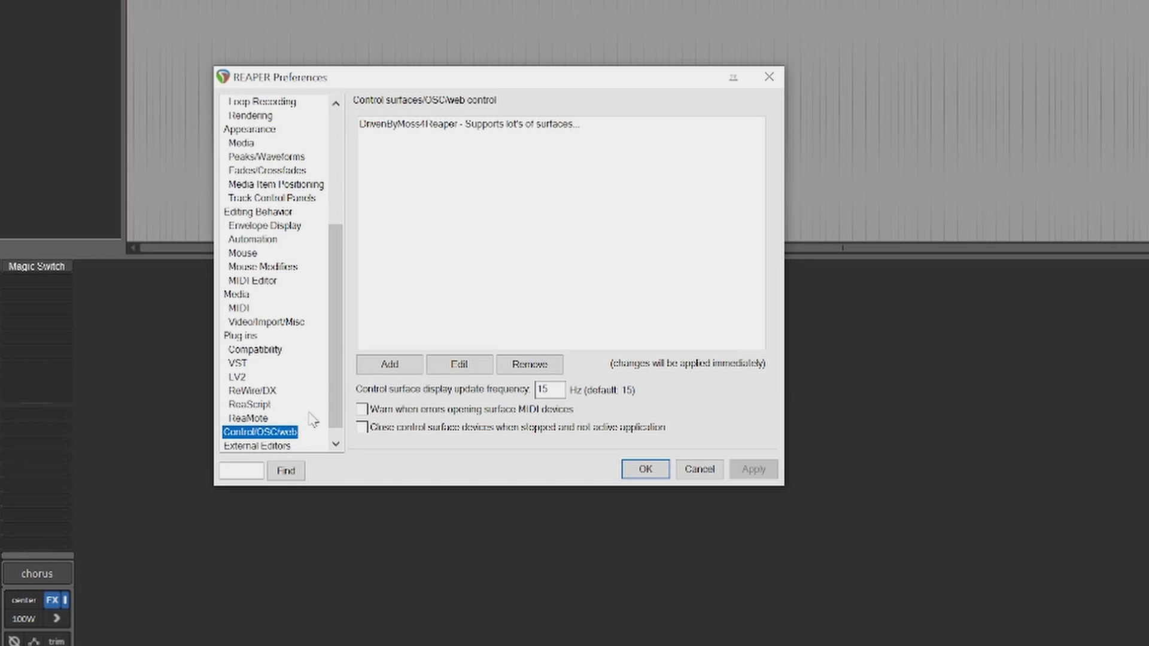
mouse_move(431, 143)
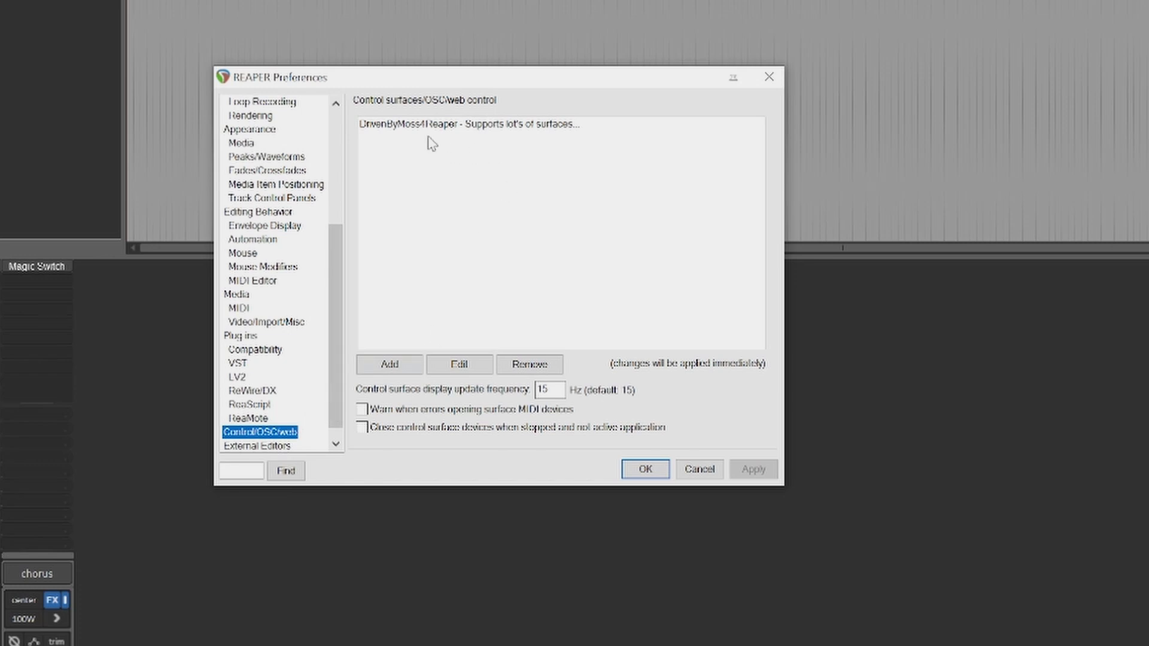
Start adding a control surface, see DrivenByMoss4Reaper among the modes, and cancel.
click(389, 363)
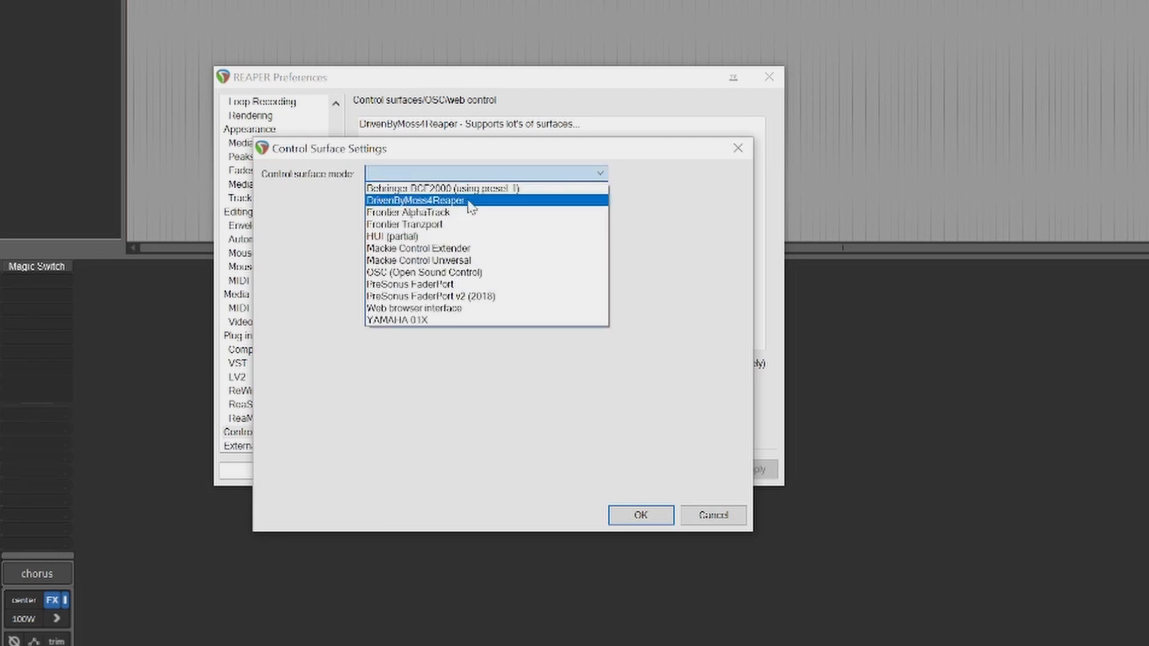
mouse_move(497, 206)
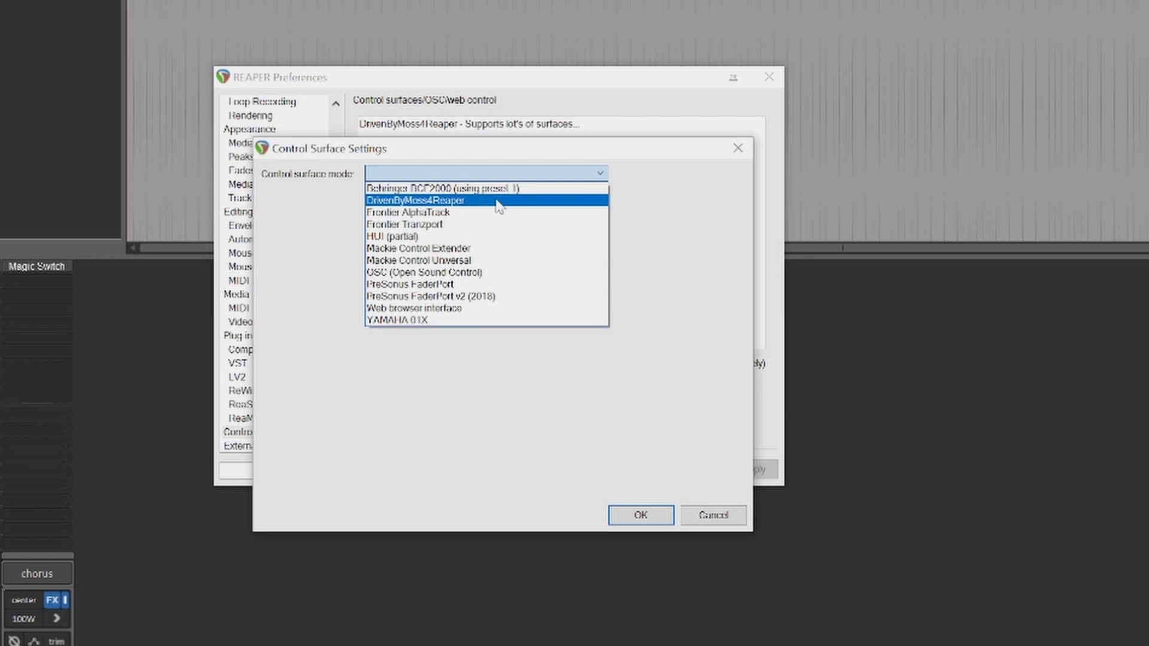
mouse_move(460, 209)
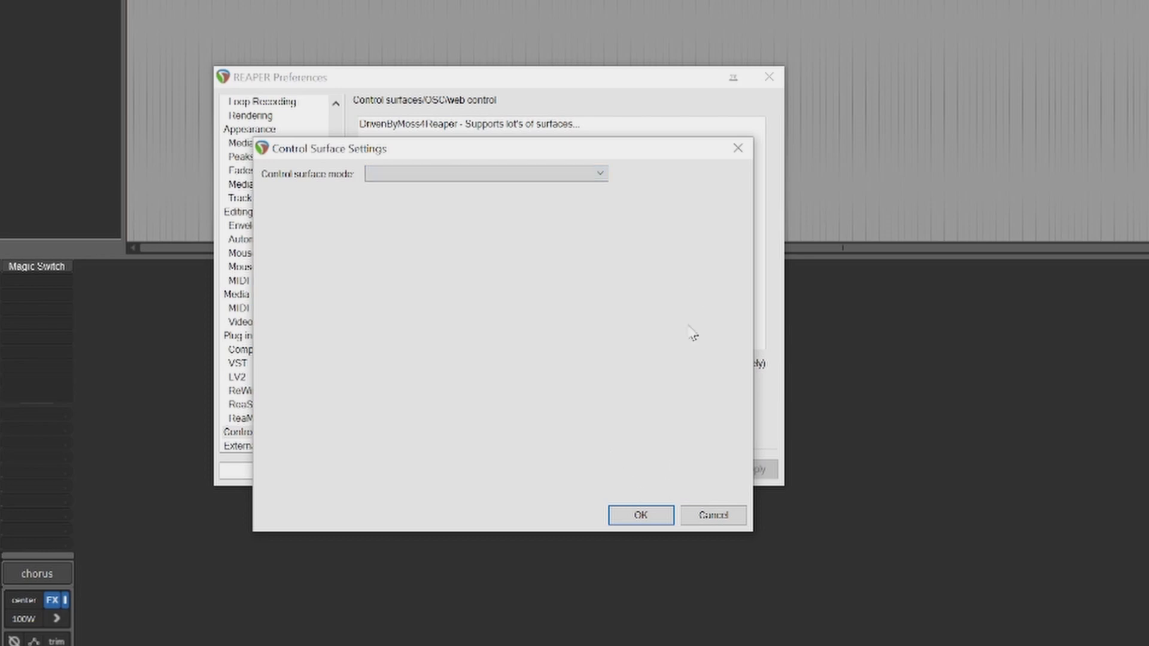
click(711, 515)
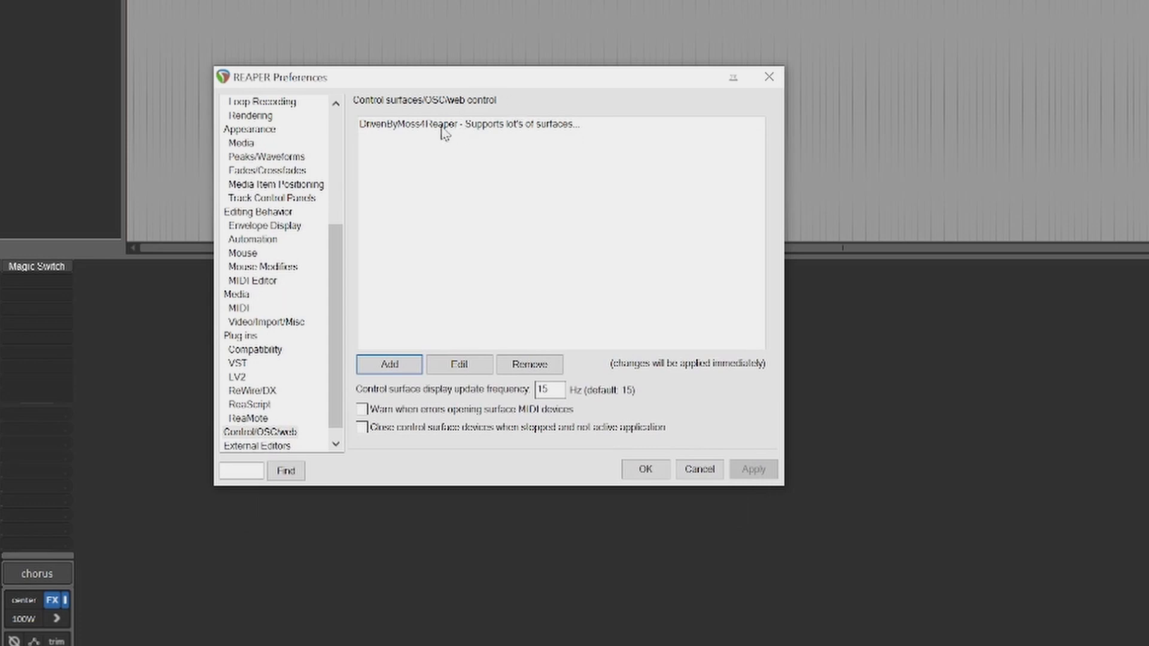
mouse_move(482, 173)
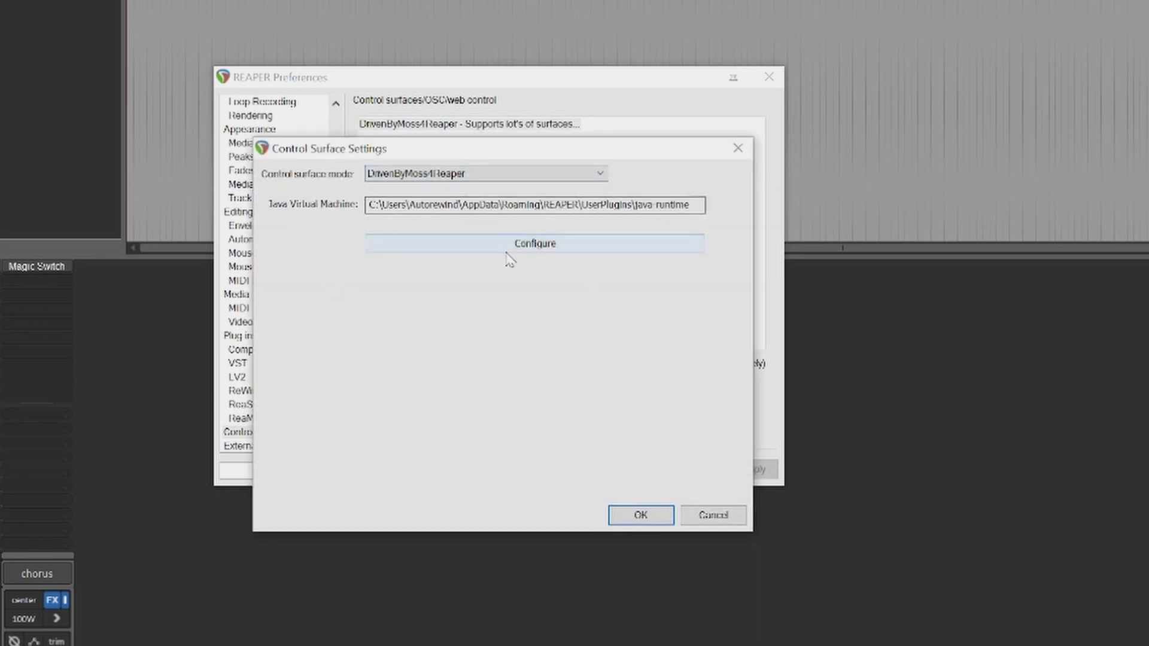
Detect connected controllers in the DrivenByMoss4Reaper configuration window.
click(535, 243)
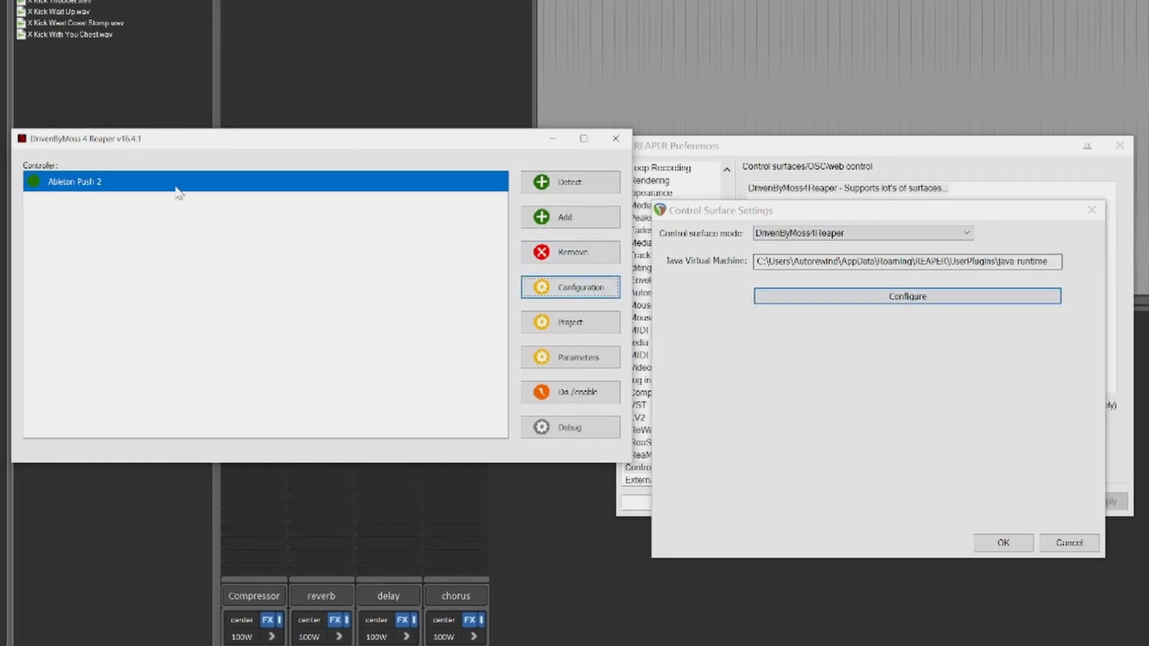
mouse_move(396, 267)
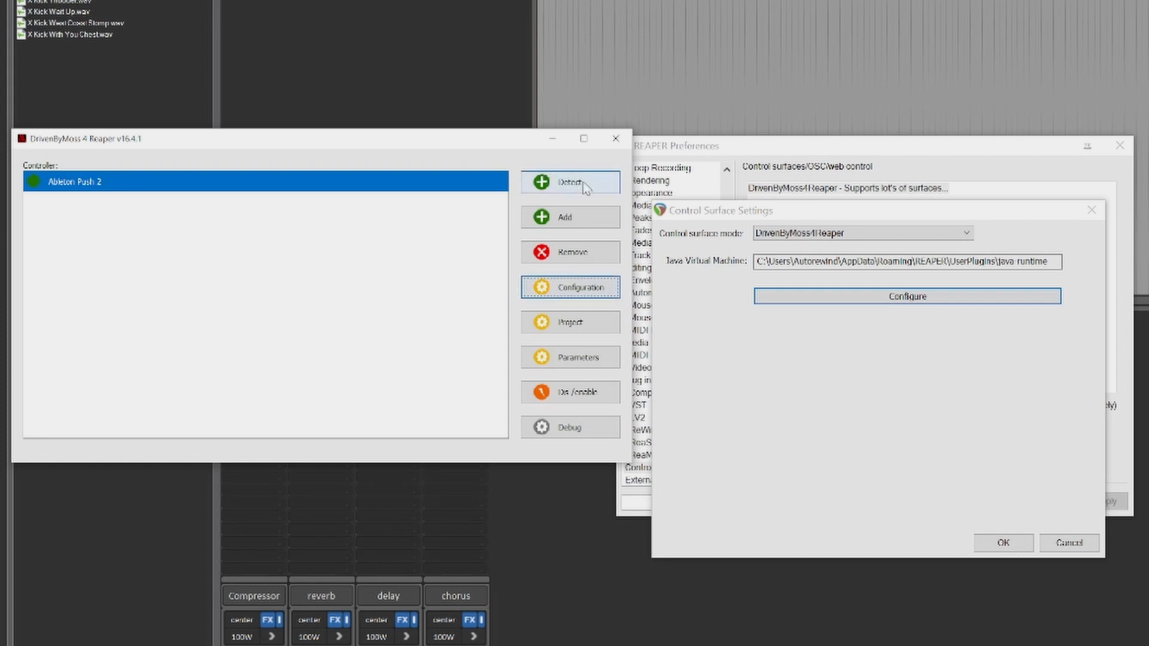
mouse_move(579, 184)
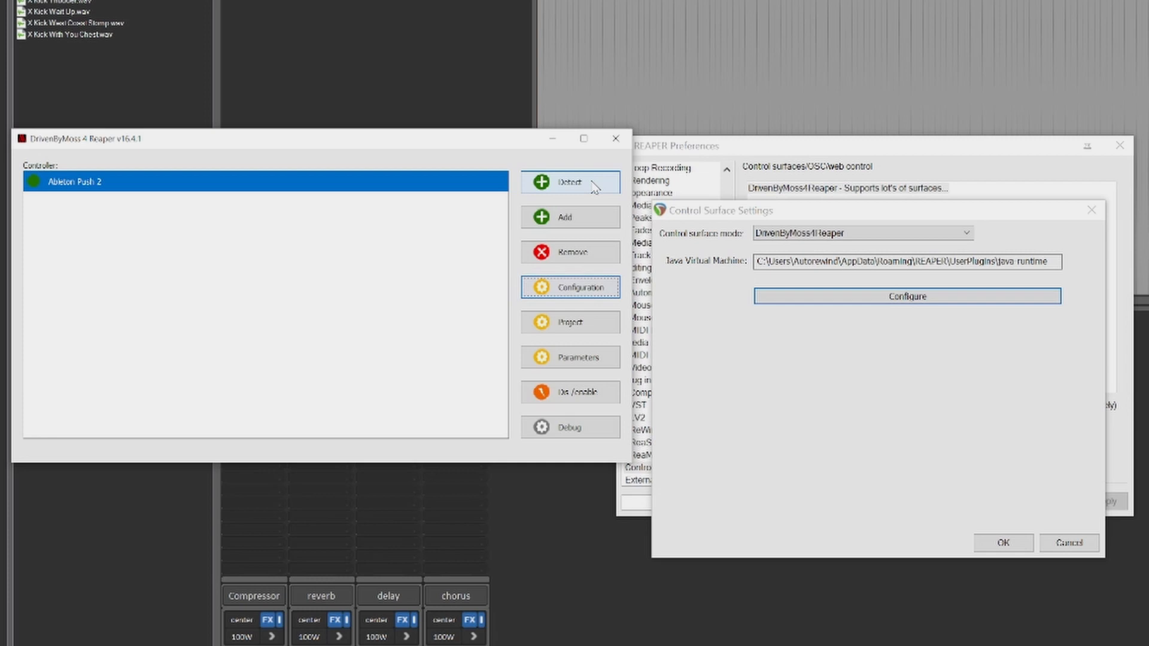
click(569, 181)
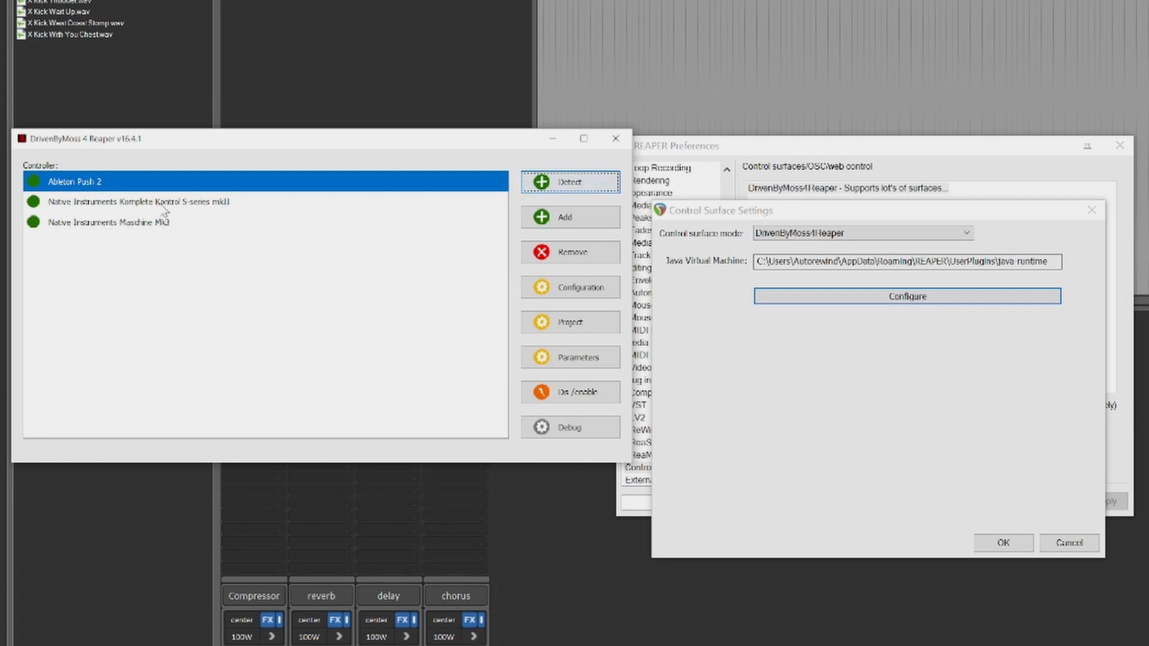
Remove the Komplete Kontrol S-series mkII and Maschine Mk3, leaving only Ableton Push 2.
click(136, 201)
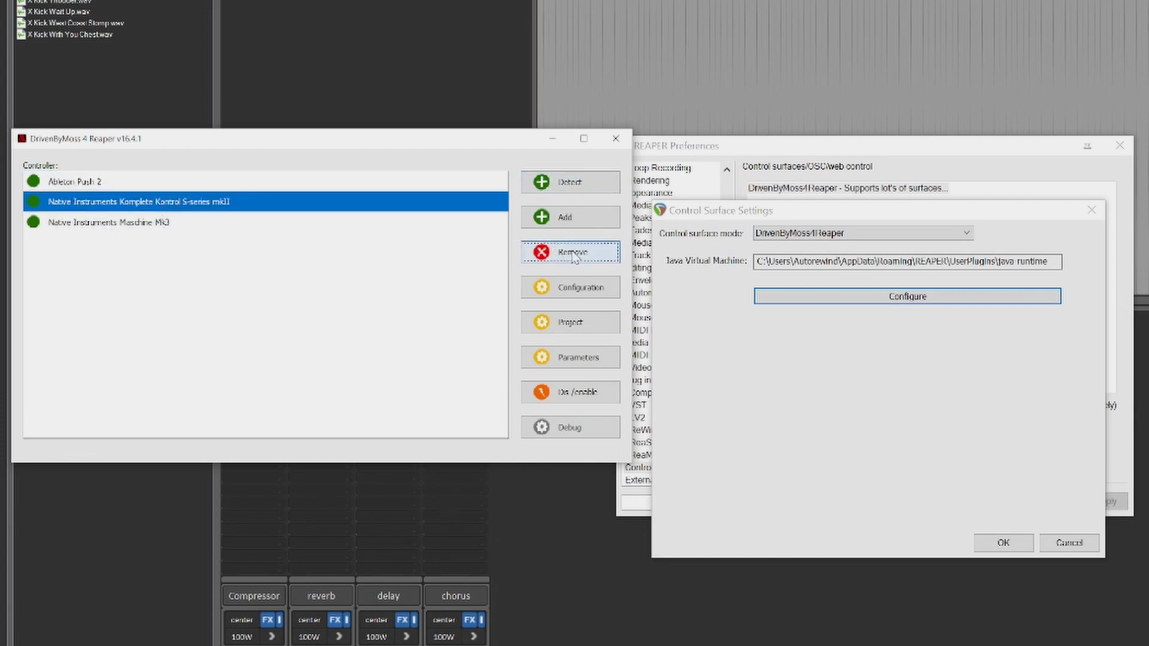
click(571, 252)
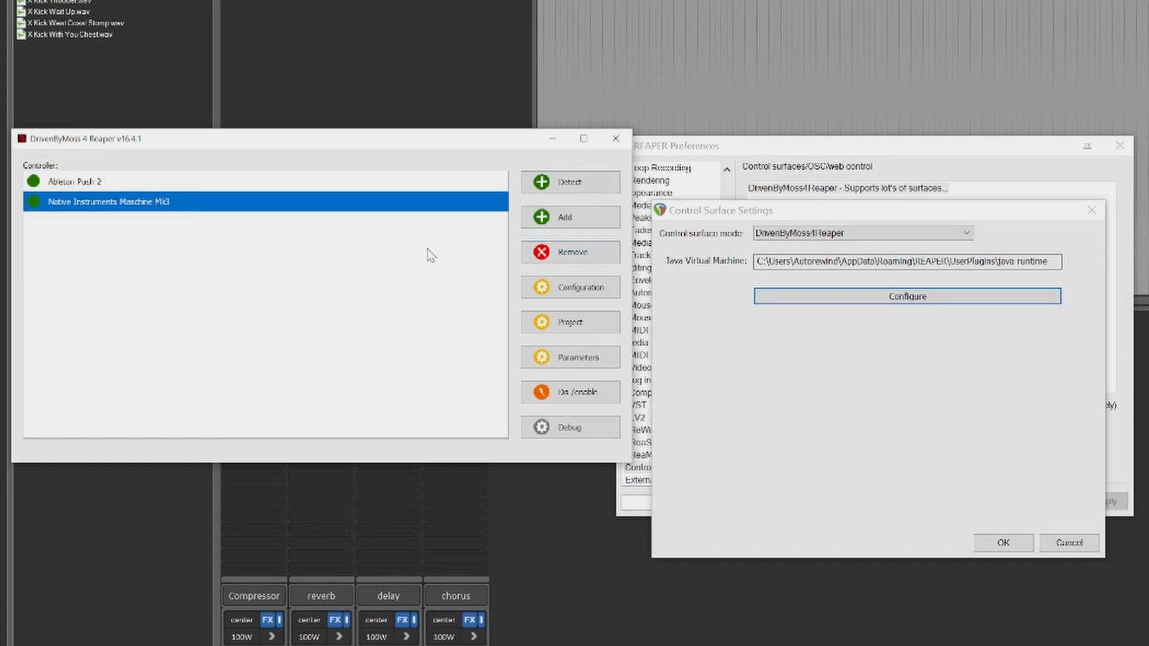
click(570, 253)
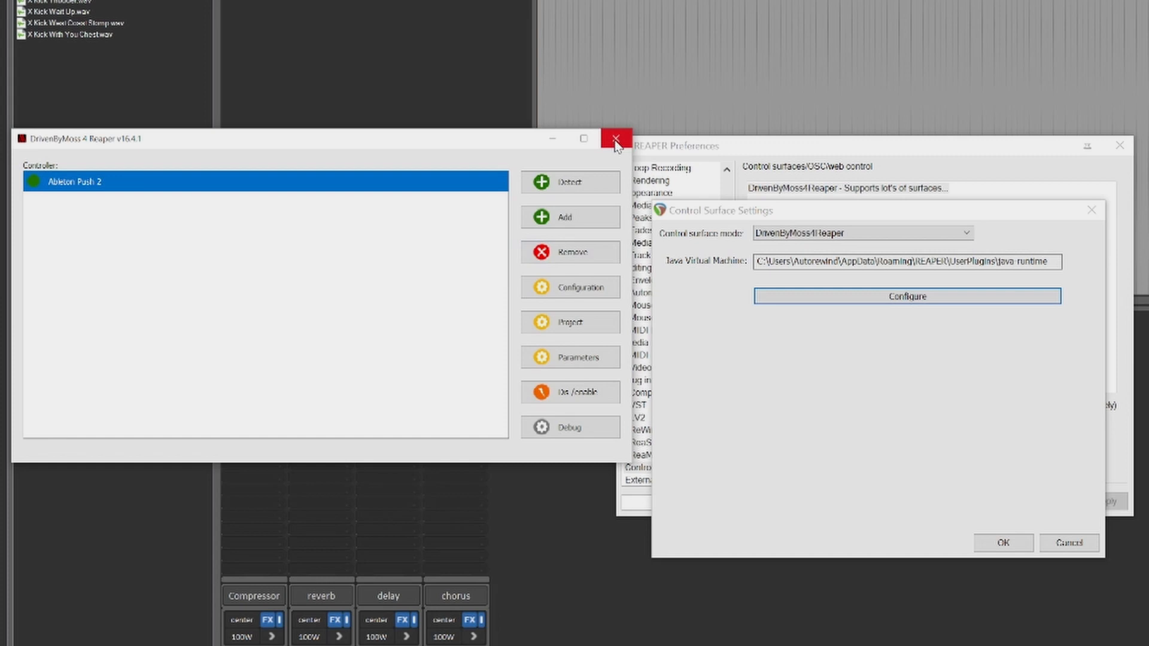
Close the DrivenByMoss window and the Addictive Keys instrument window after adding the track.
click(613, 139)
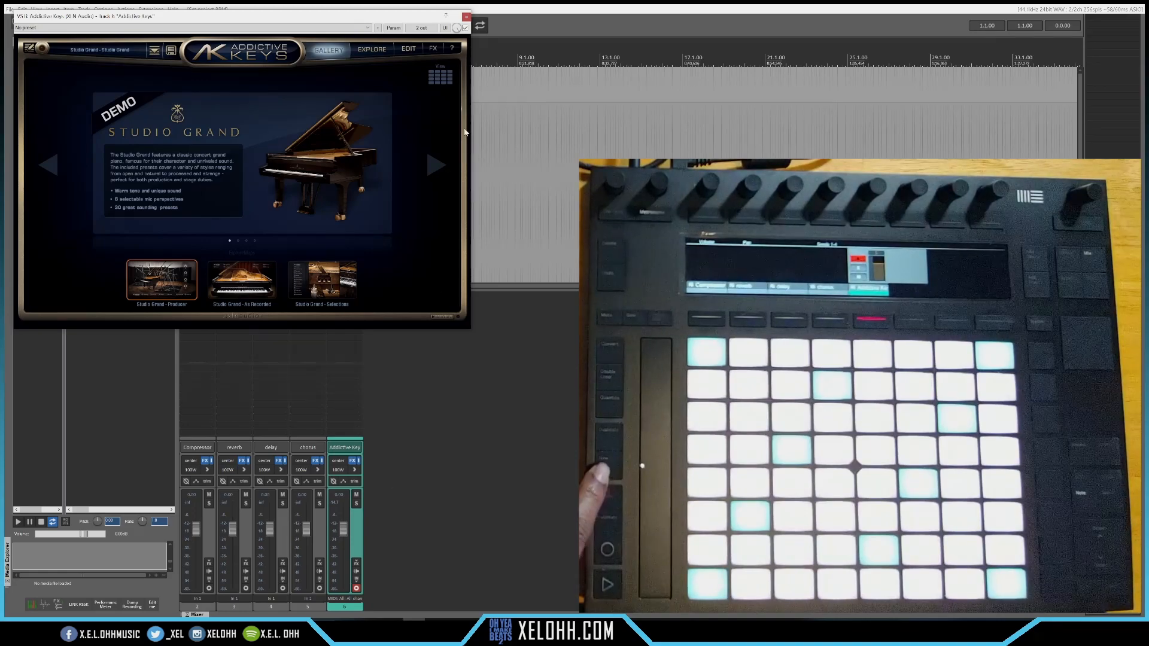
click(466, 16)
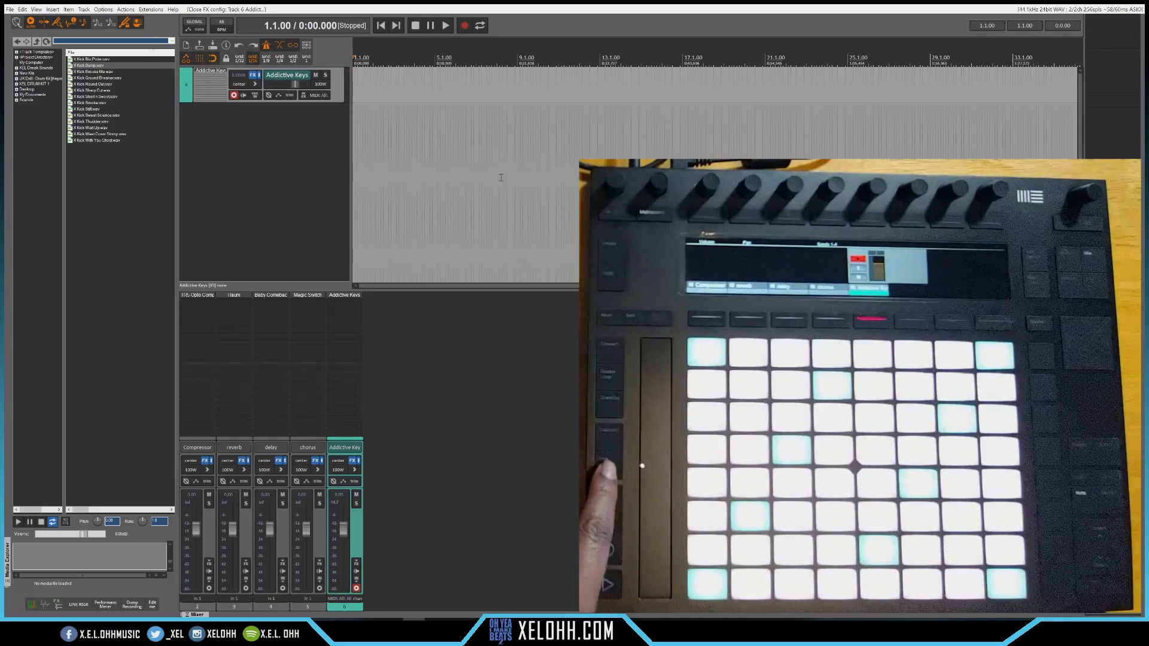
Toggle transport to record a short piano MIDI clip over the bar 1–5 loop.
click(443, 25)
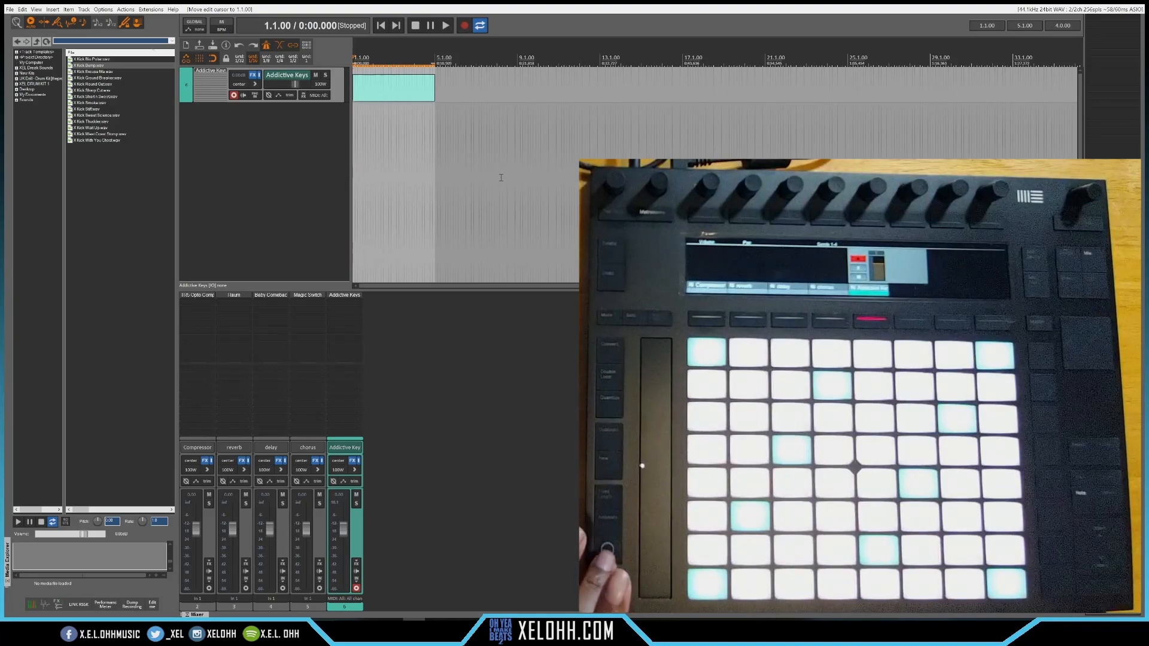
click(445, 26)
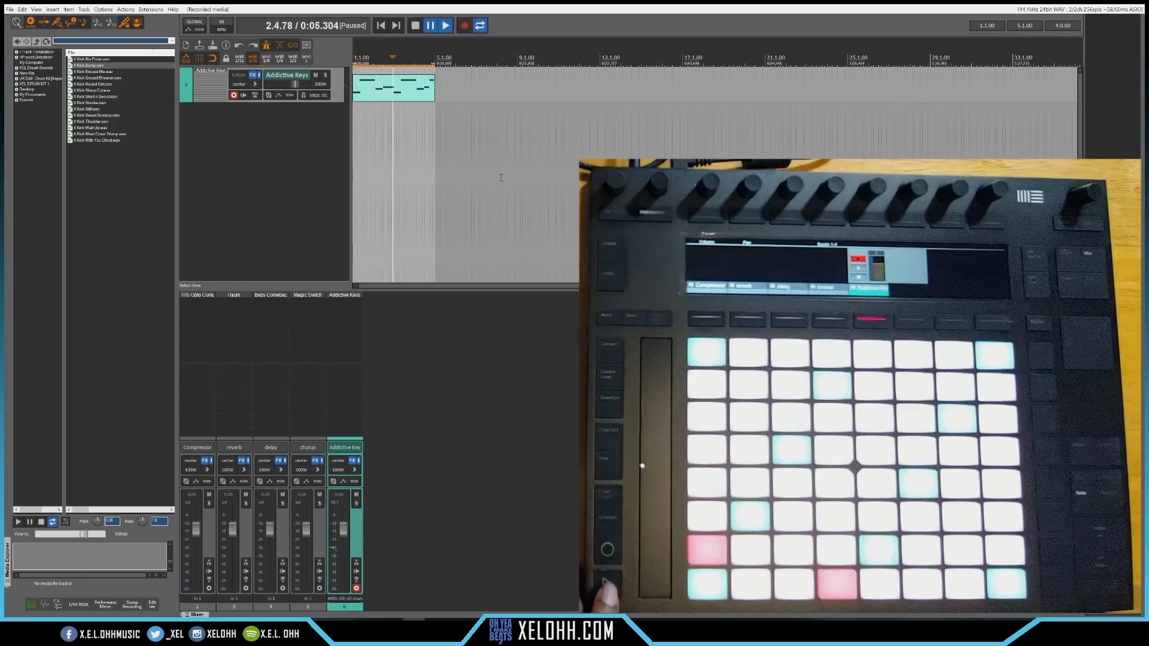
Pause the transport after recording the four-bar Addictive Keys loop from Push 2.
click(416, 25)
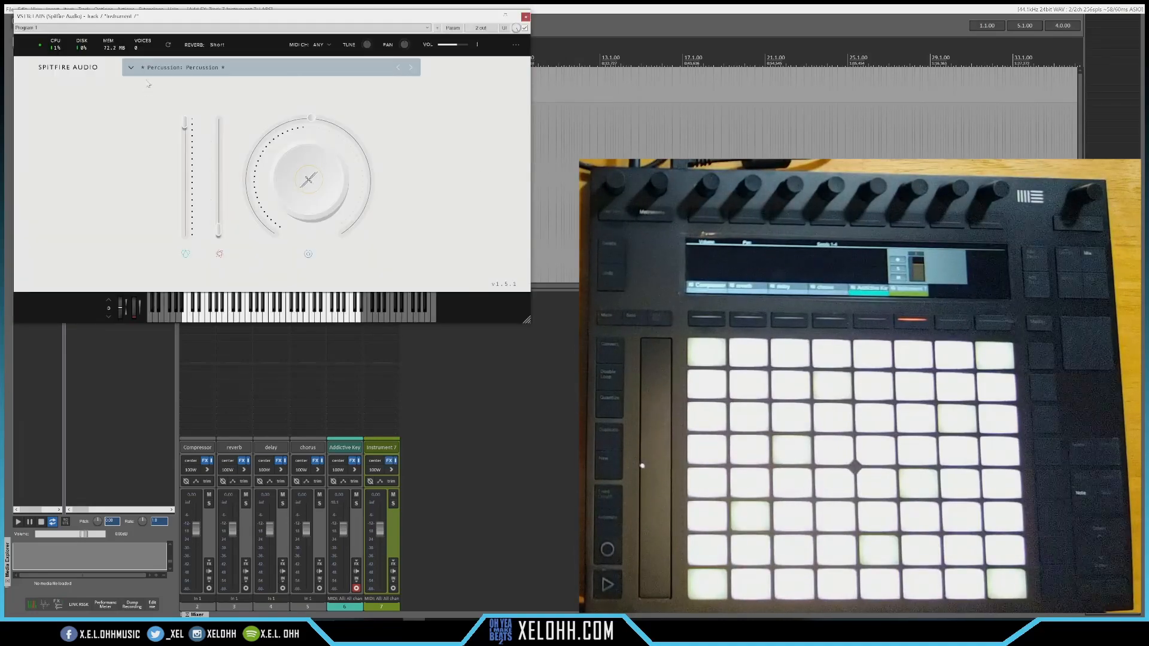
Load the Strings: Ensemble sound from the LABS preset list.
click(130, 67)
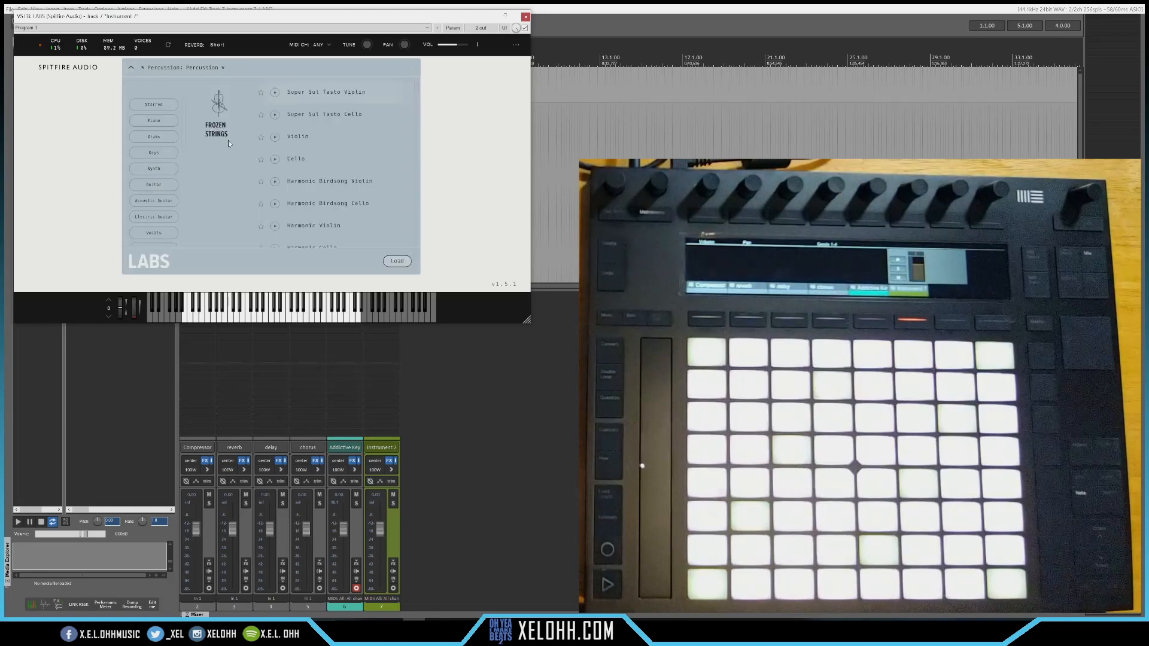
click(153, 103)
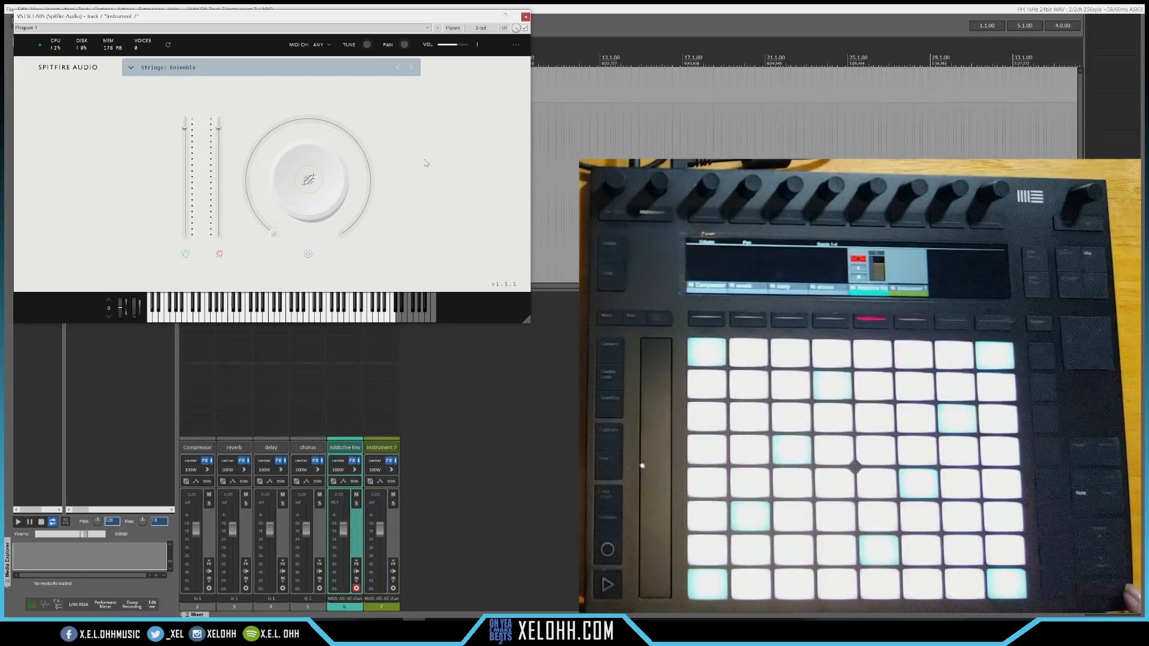
Audition the LABS strings, then close the plugin window back to the arrangement.
click(739, 318)
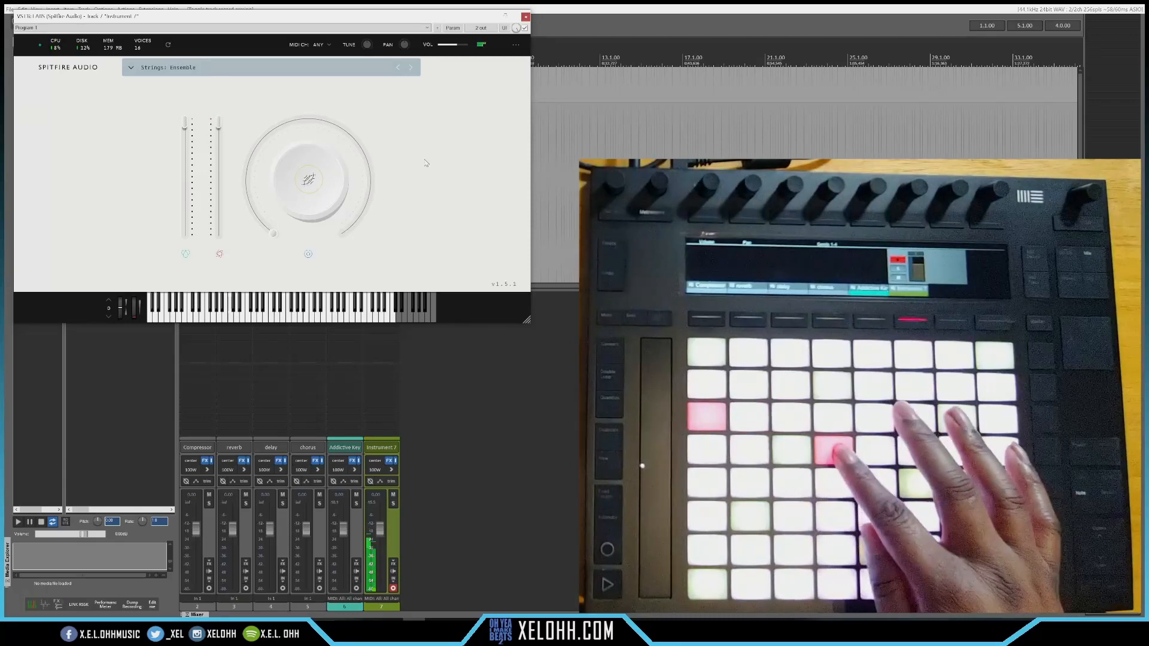
click(524, 15)
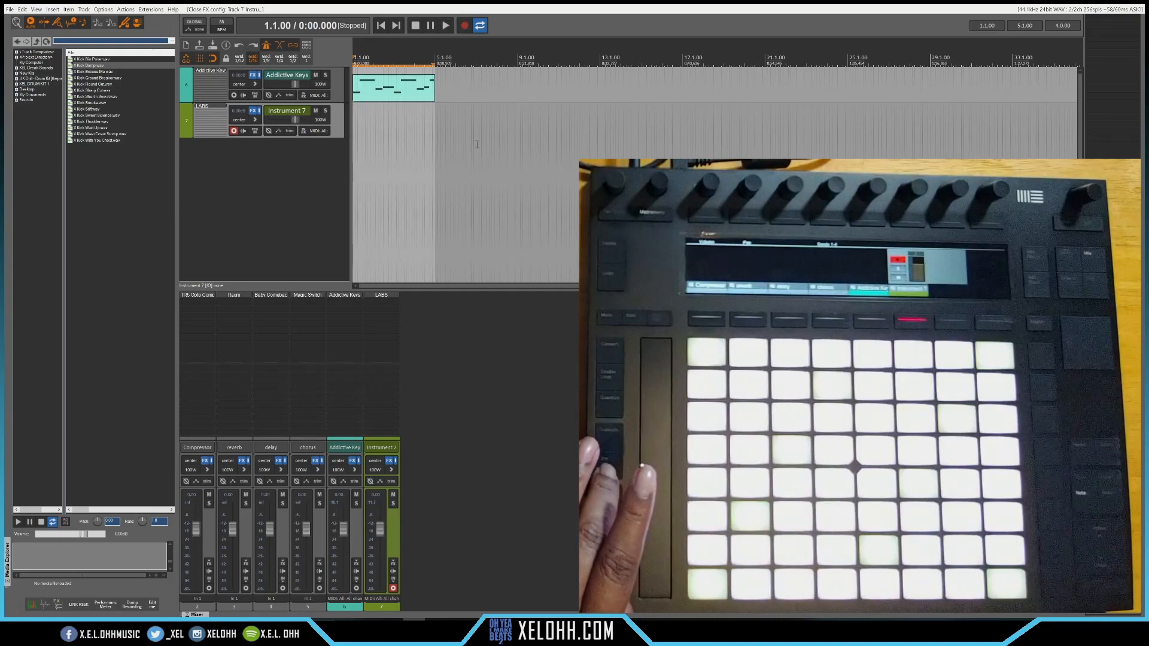
Record a four-bar MIDI strings loop onto the LABS track from the project start.
click(445, 26)
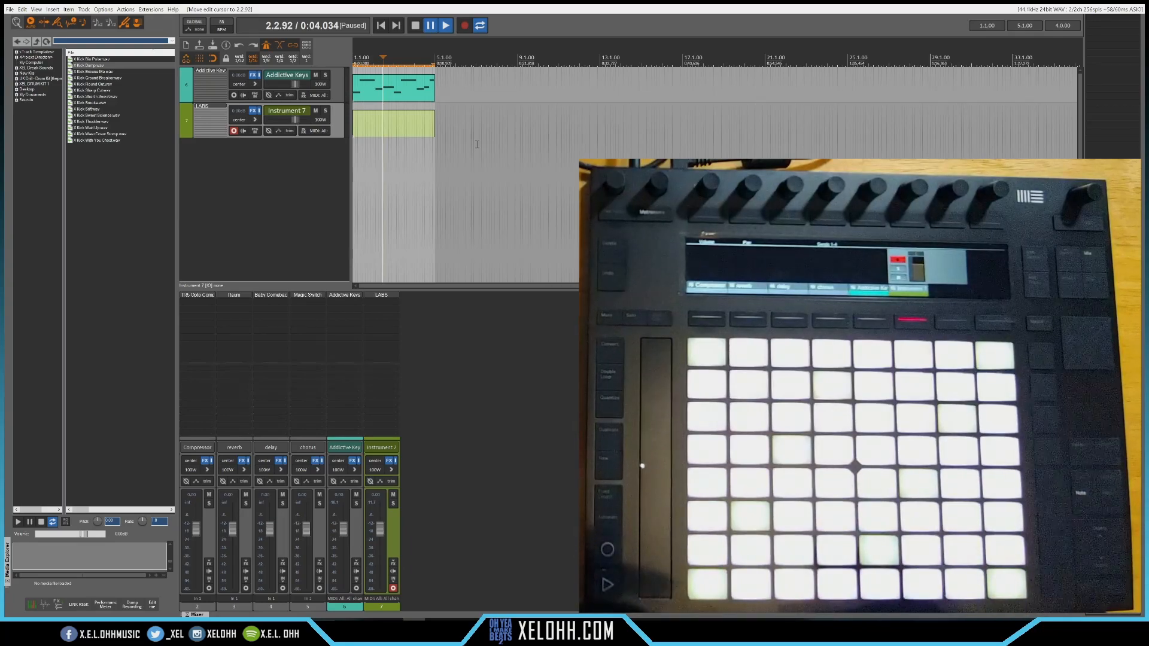
click(414, 25)
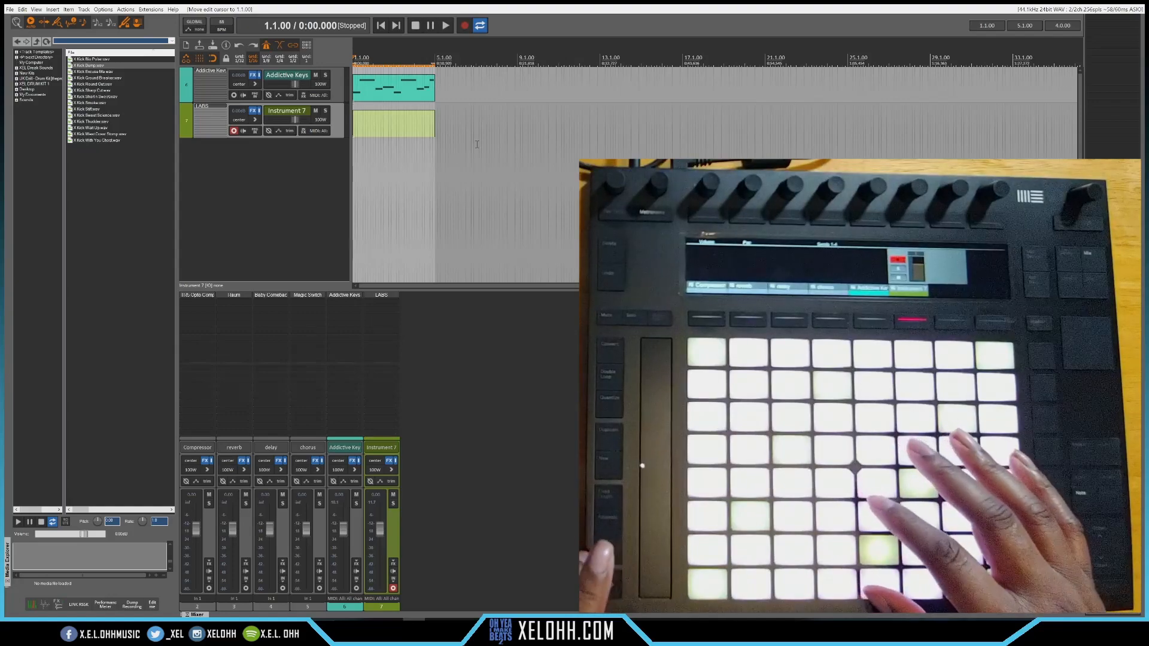
click(444, 25)
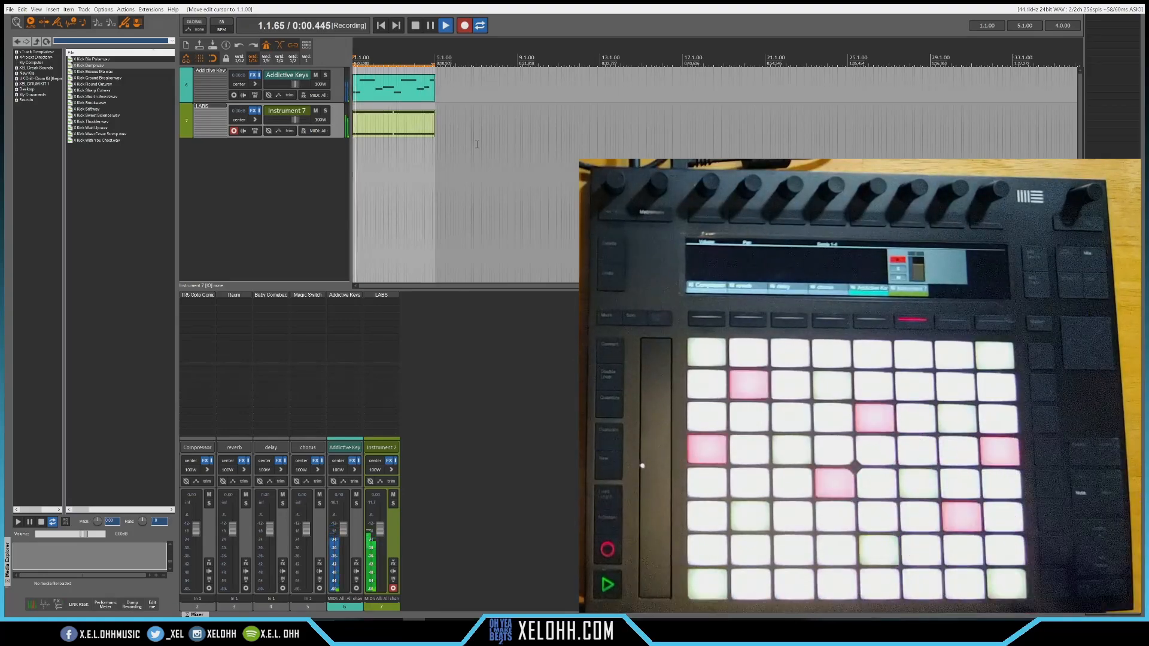
click(446, 25)
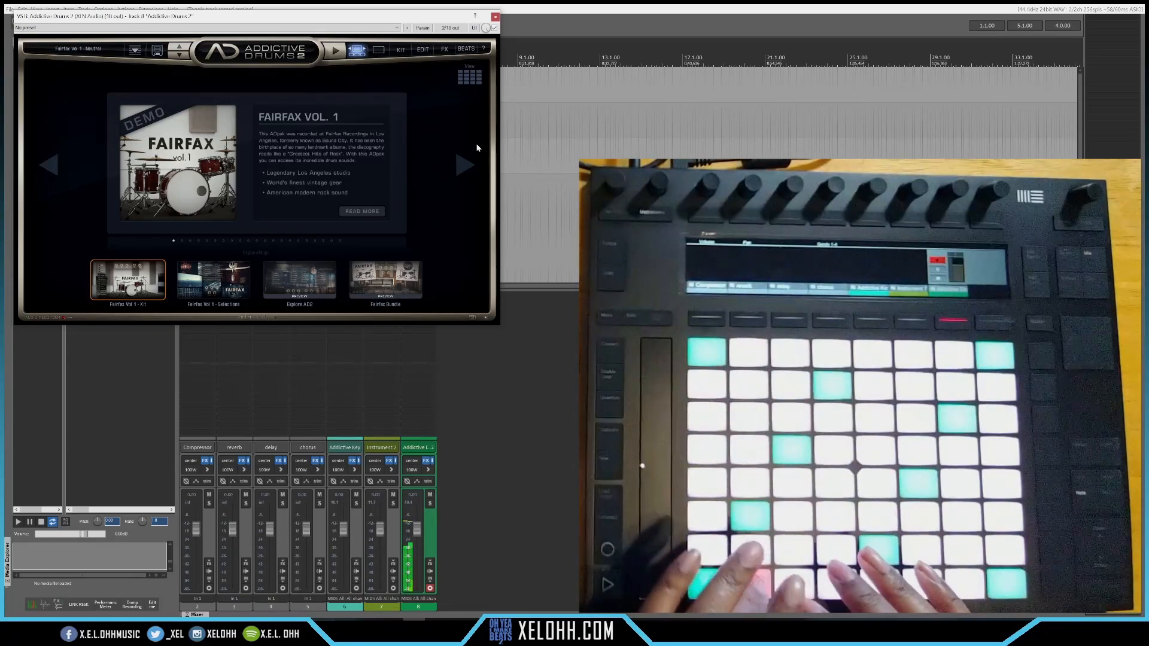
Insert a new virtual instrument track hosting Addictive Drums 2.
click(495, 16)
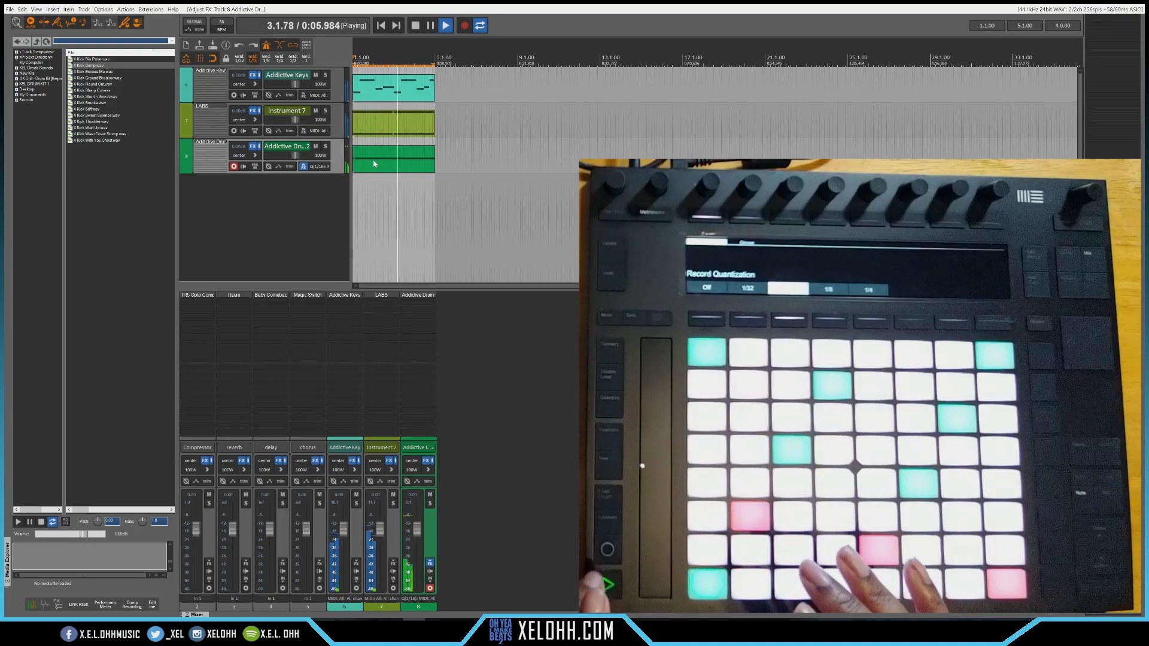
Finish the drum loop recording, pause, then stop with the cursor back at 1.1.00.
click(464, 25)
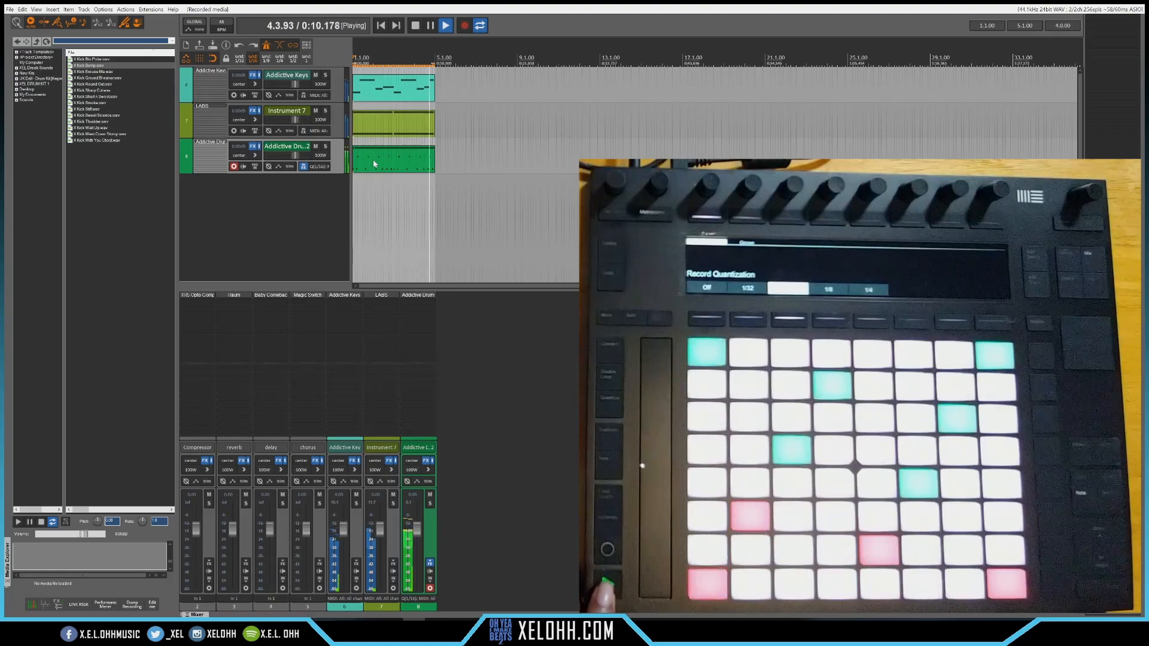
click(430, 25)
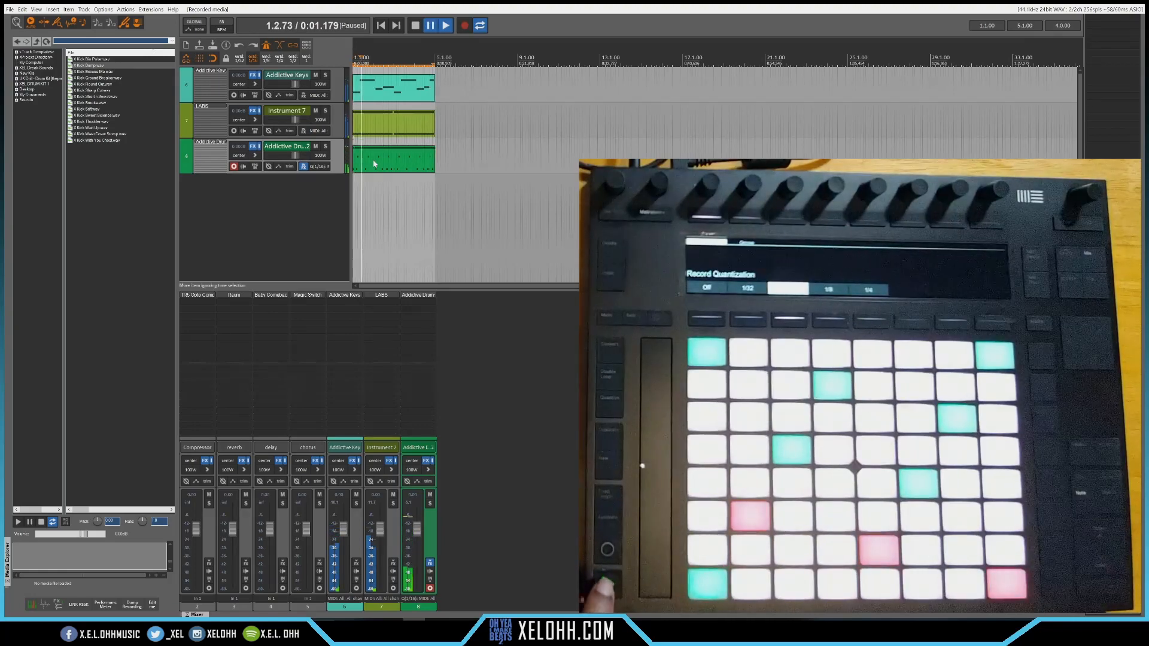
click(415, 25)
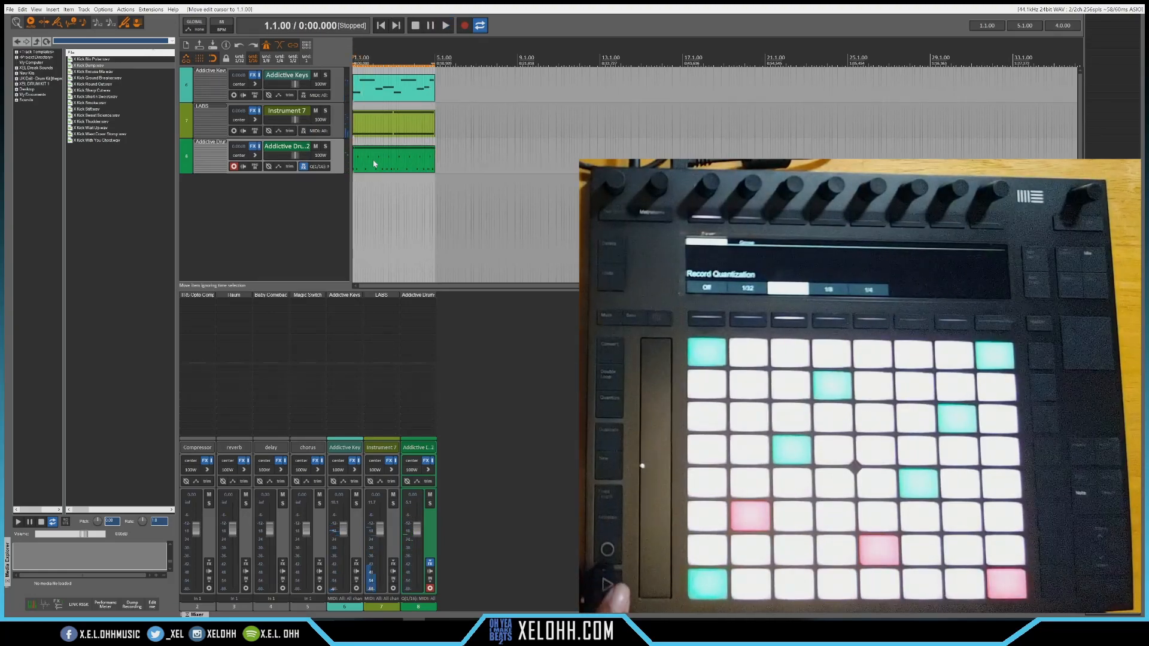